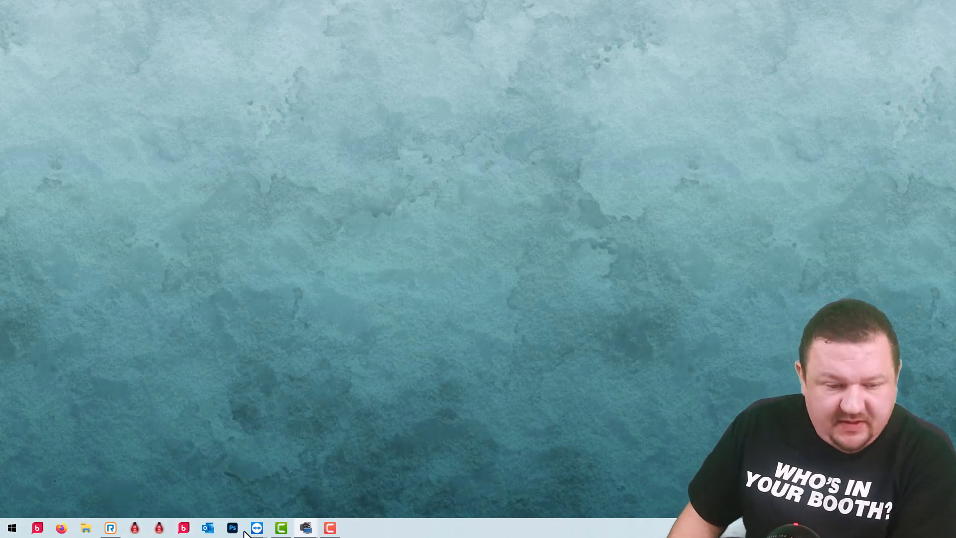
pyautogui.moveTo(256, 528)
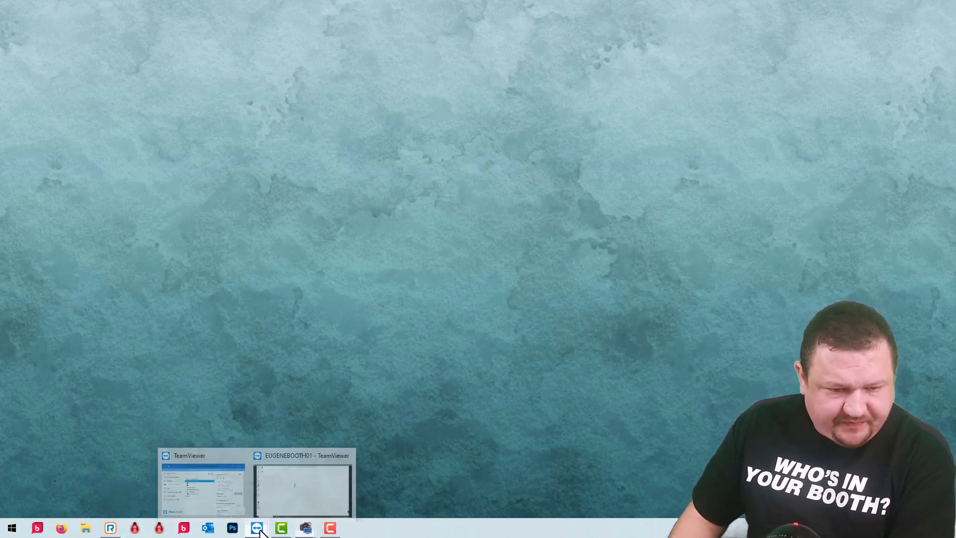
# Step: Switch to the TeamViewer booth session and open Darkroom's printer list on the server
pyautogui.click(302, 488)
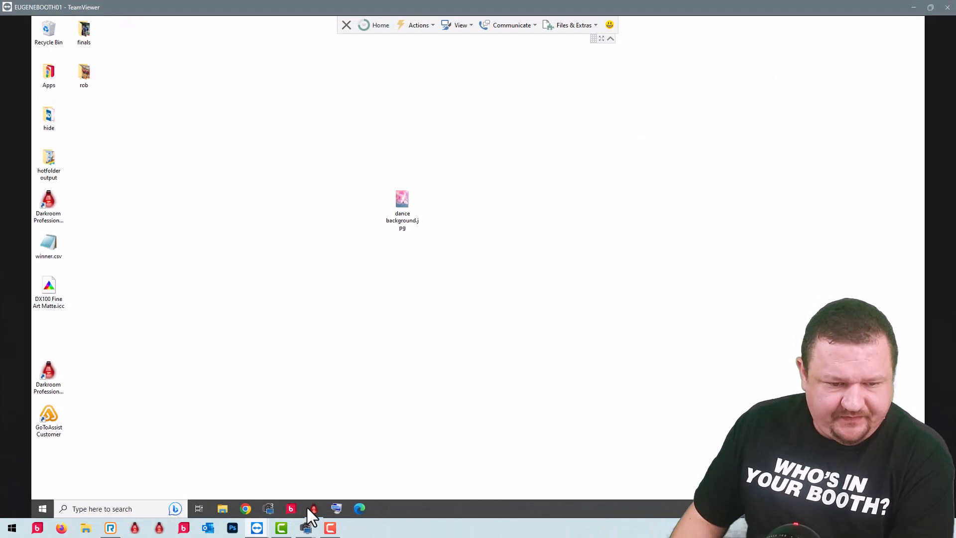
pyautogui.click(313, 509)
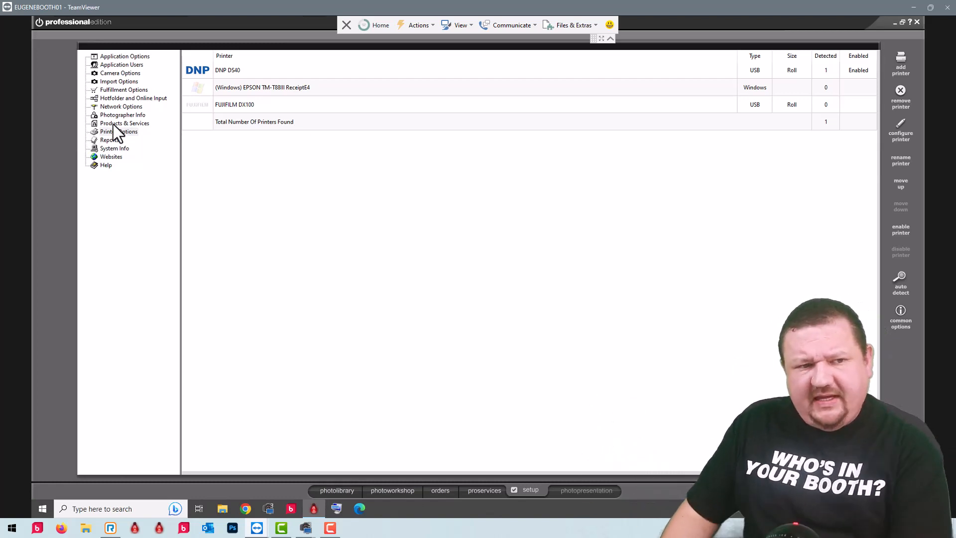
# Step: Expand Templates > My Template (Default) > Demo, open Bad Graphic, and cancel the Graphic Object dialog
pyautogui.click(124, 123)
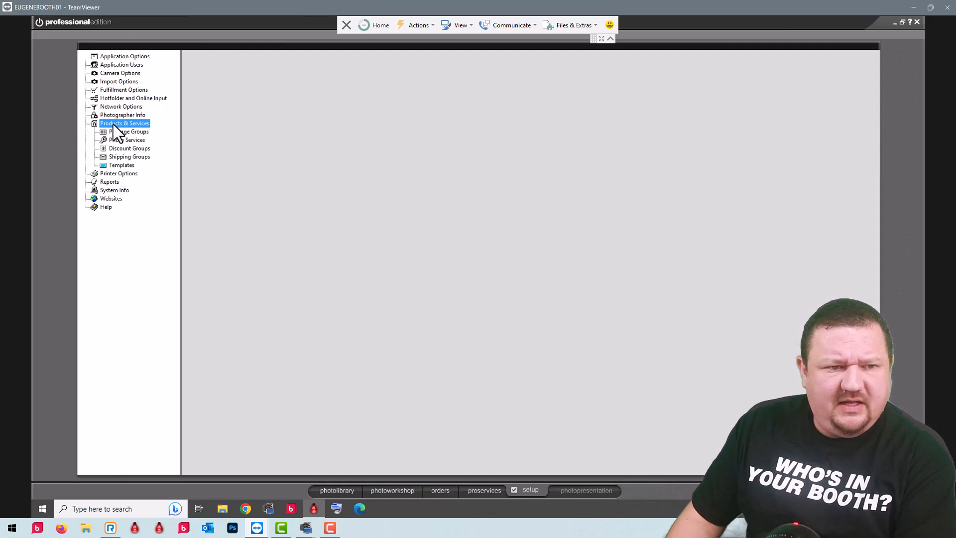
pyautogui.click(122, 165)
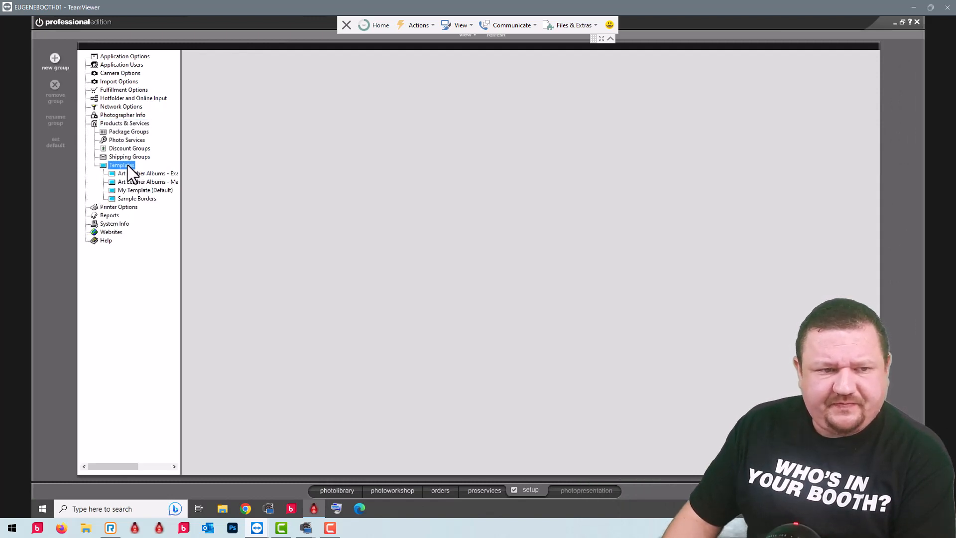
pyautogui.click(145, 190)
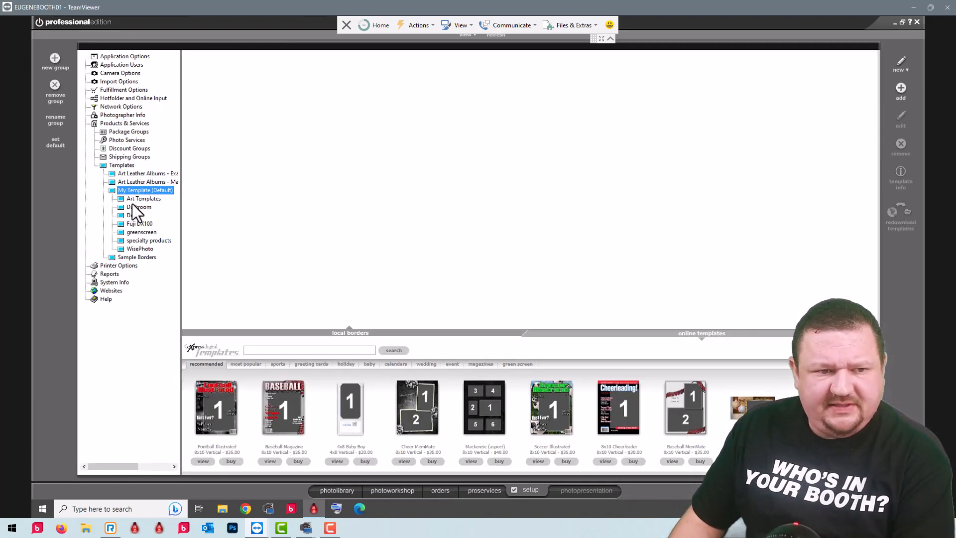
pyautogui.click(139, 216)
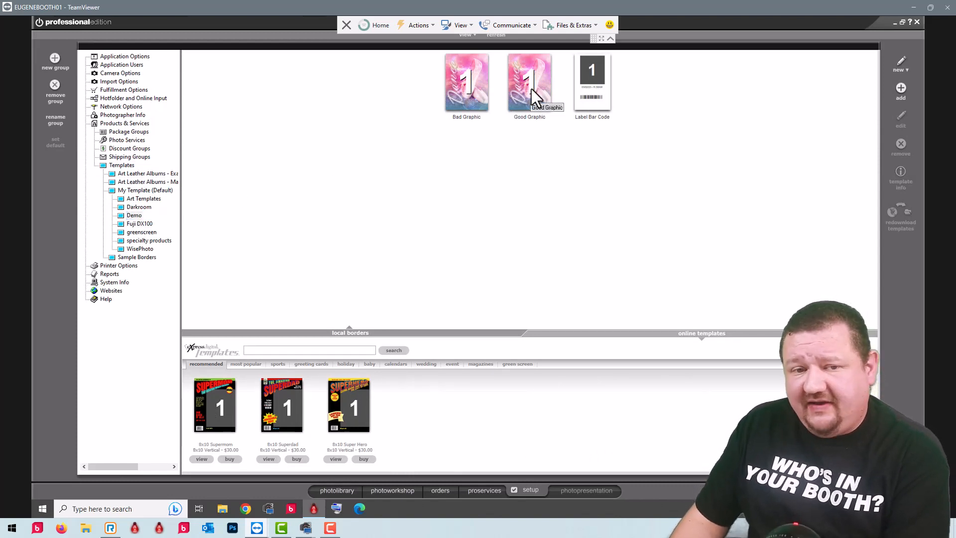
pyautogui.moveTo(468, 94)
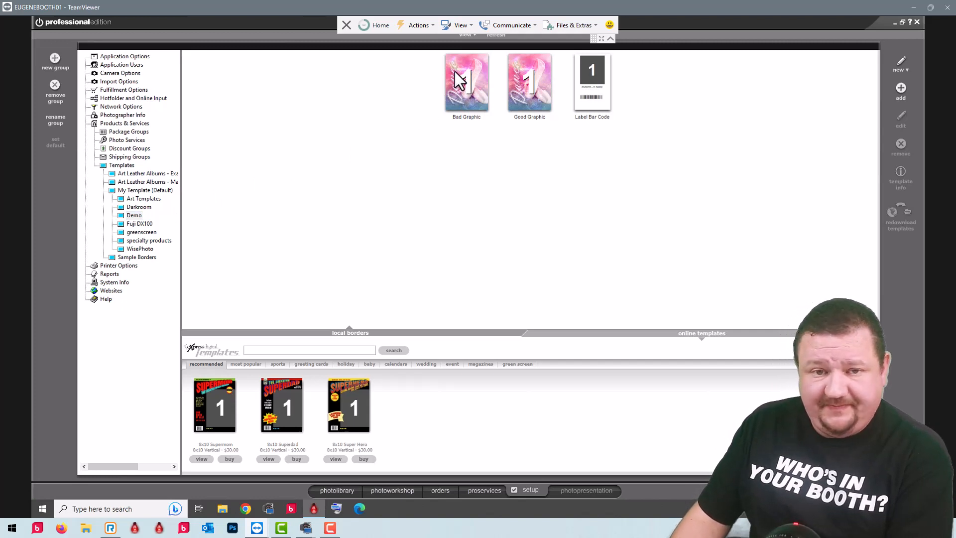
pyautogui.click(466, 82)
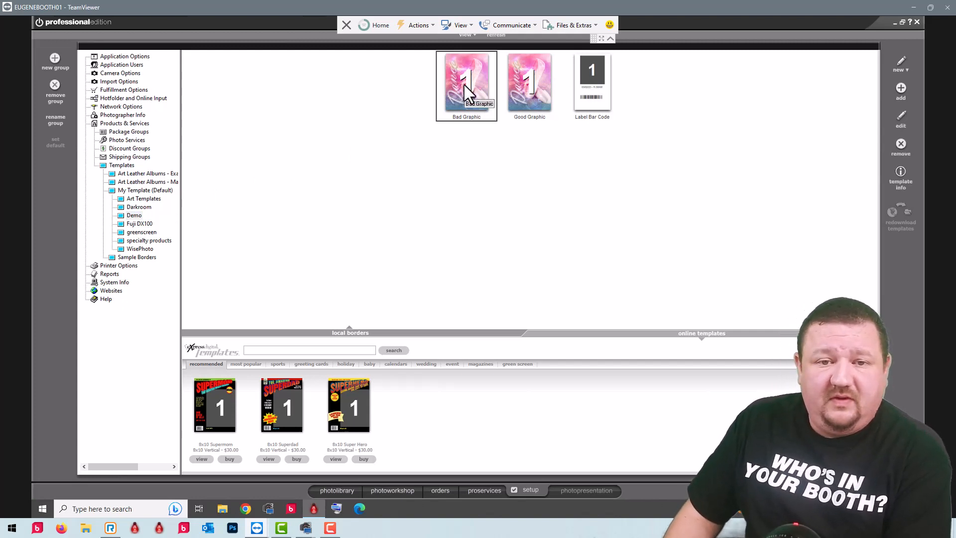
pyautogui.doubleClick(466, 85)
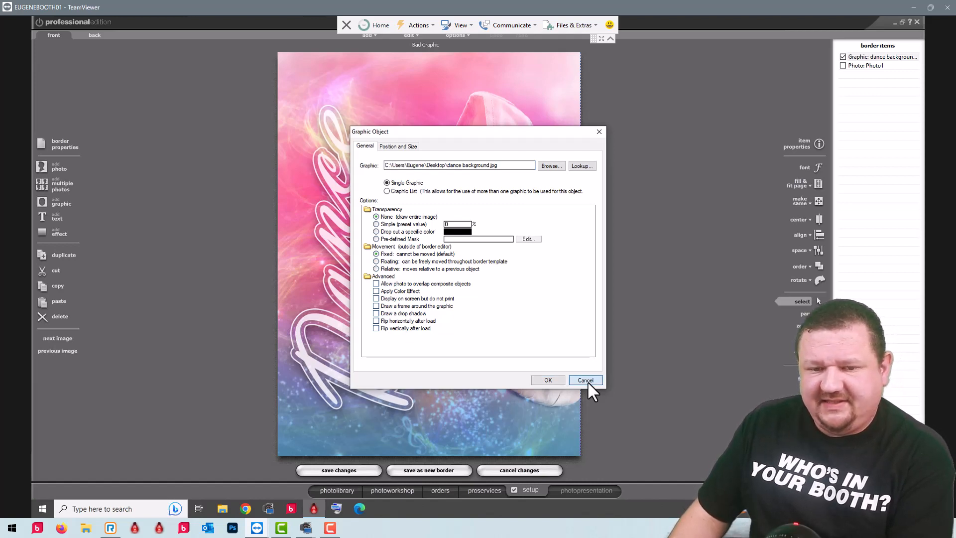
pyautogui.click(584, 379)
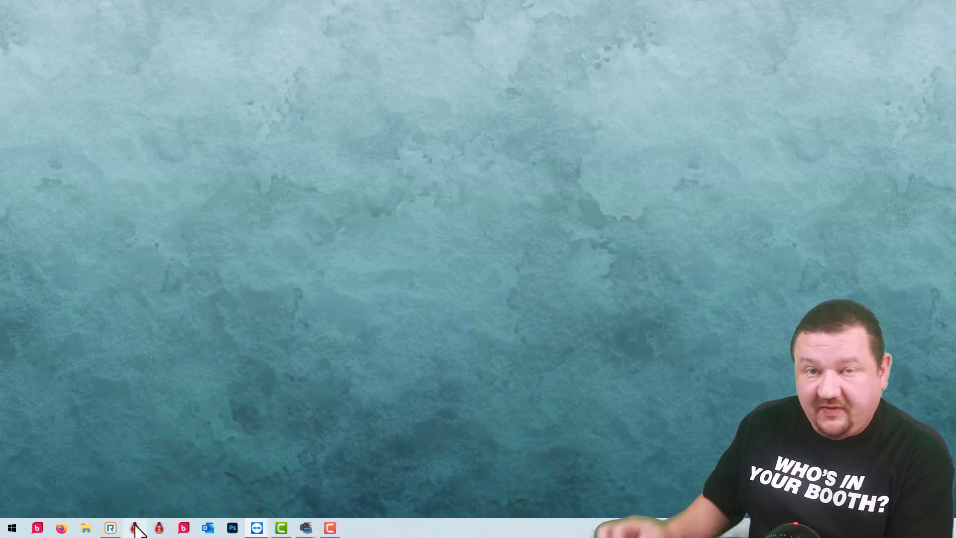
# Step: Launch local Darkroom as Admin and open the Demo Bad Graphic template from Setup
pyautogui.click(135, 527)
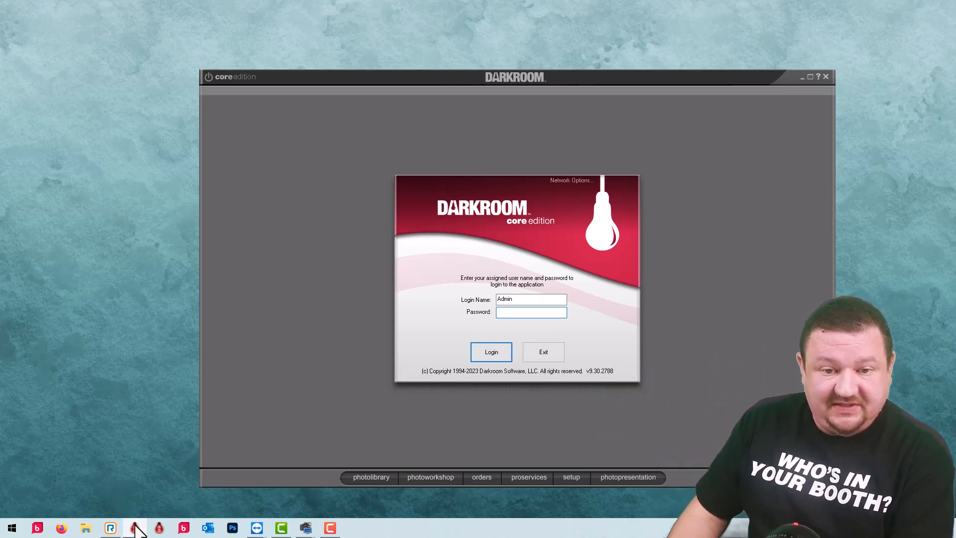
pyautogui.click(491, 351)
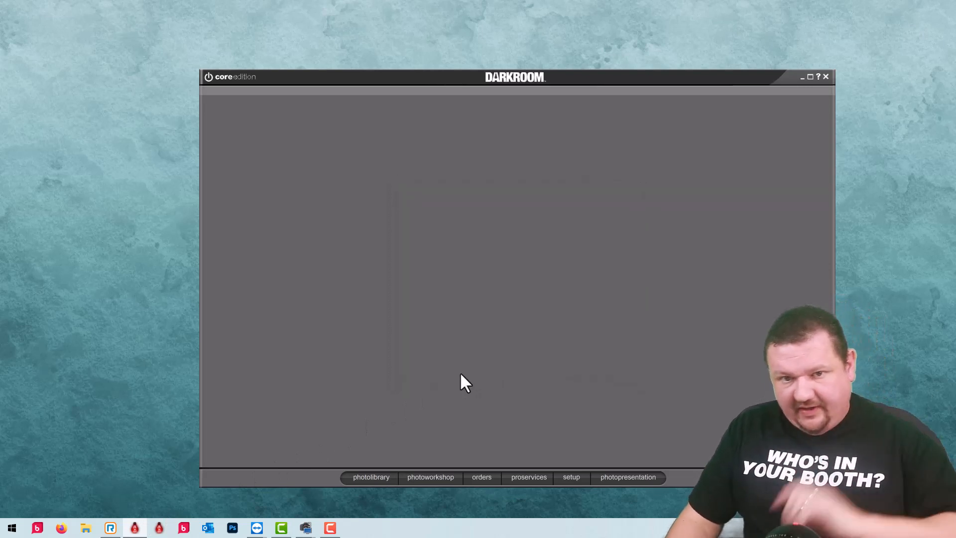
pyautogui.click(570, 477)
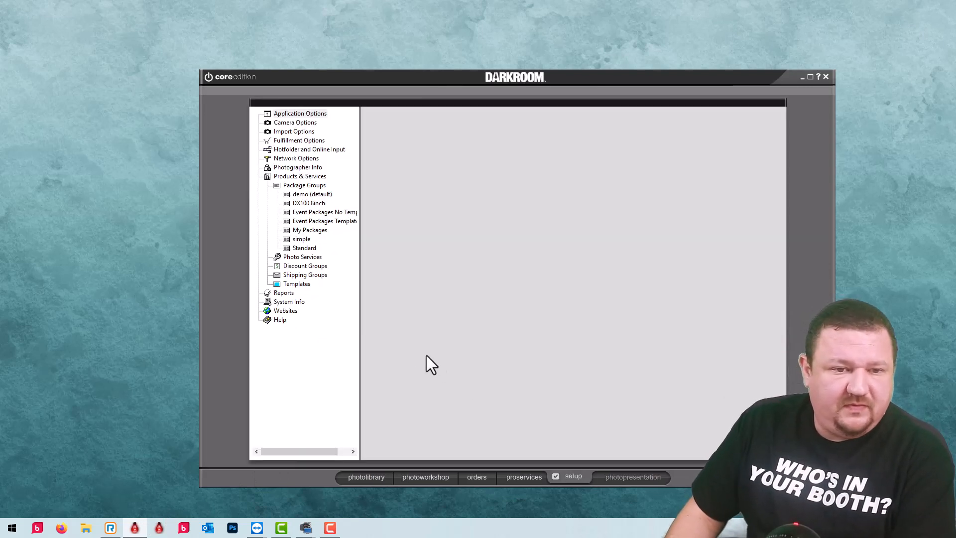
pyautogui.click(296, 283)
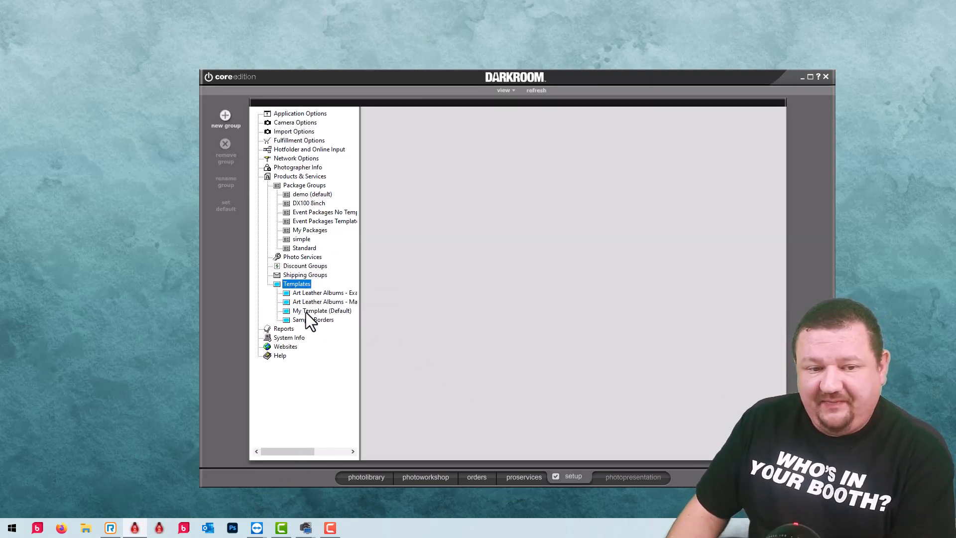
pyautogui.click(321, 311)
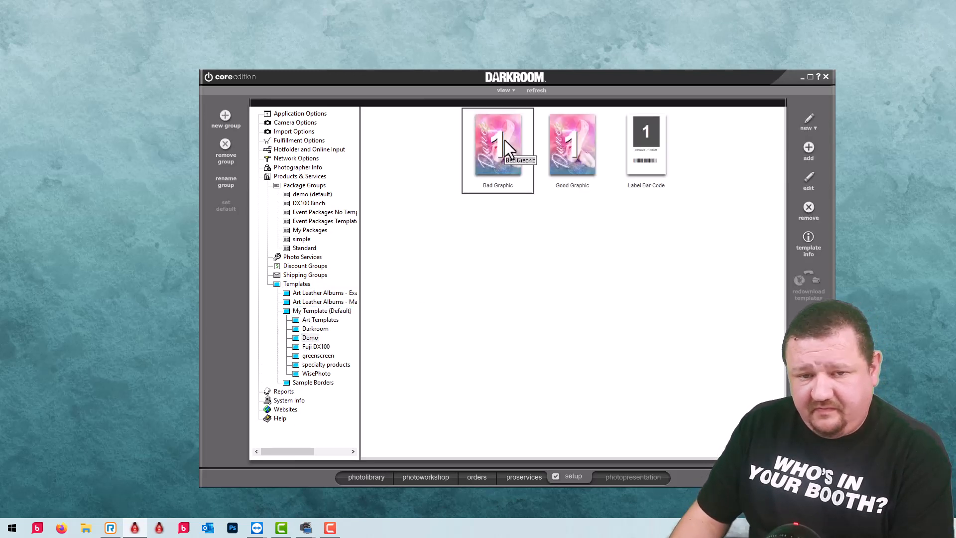
pyautogui.doubleClick(497, 142)
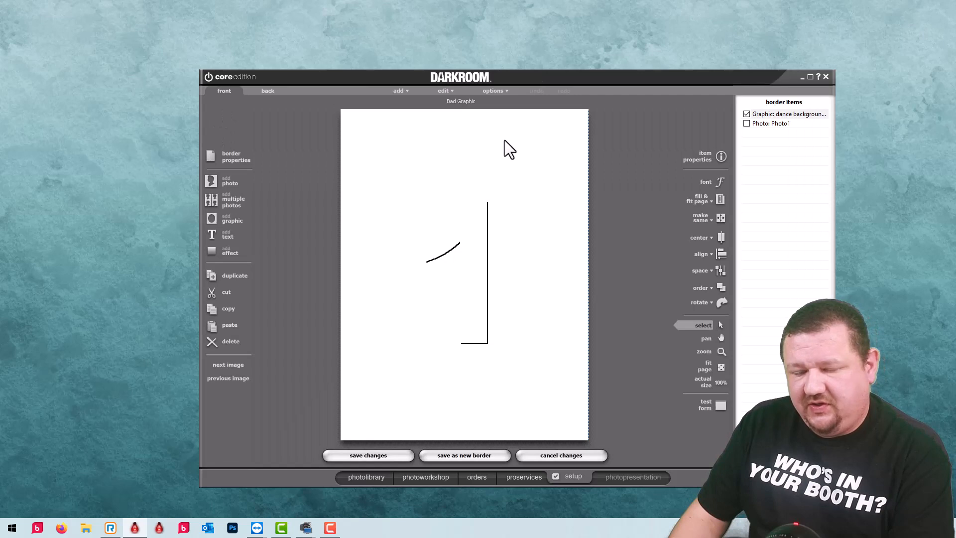
pyautogui.doubleClick(790, 114)
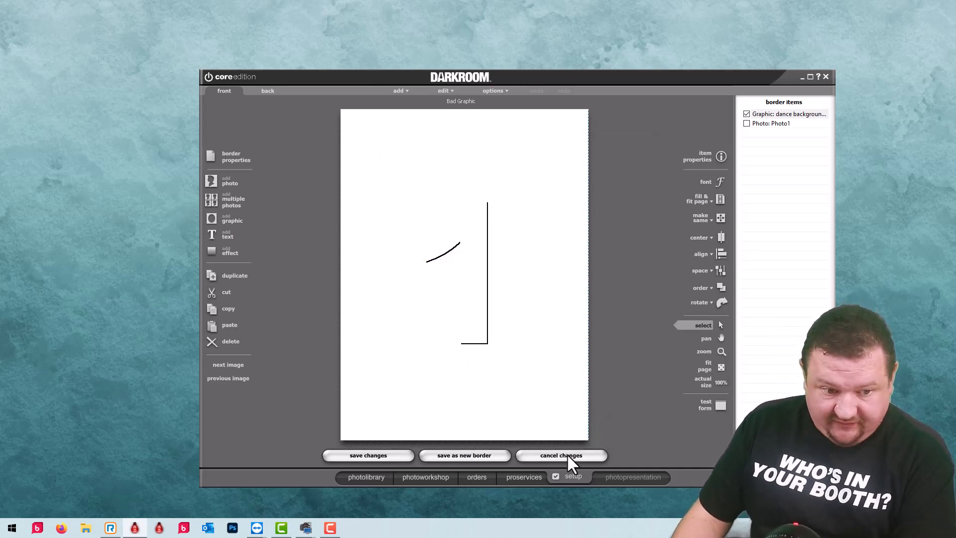
# Step: Point the graphic object to the dance background image in Windows8_OS (X:) > Templates > Demo
pyautogui.click(561, 454)
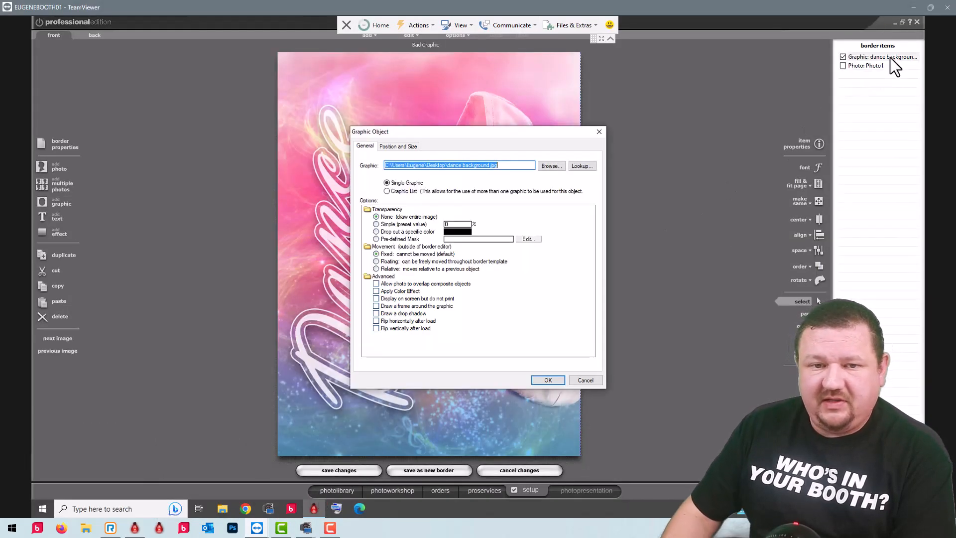
pyautogui.click(550, 166)
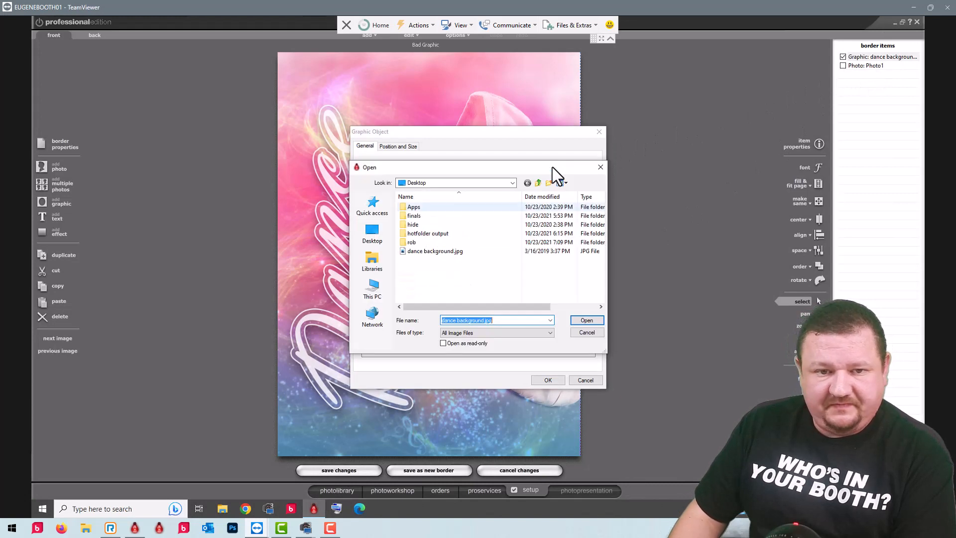
pyautogui.click(372, 290)
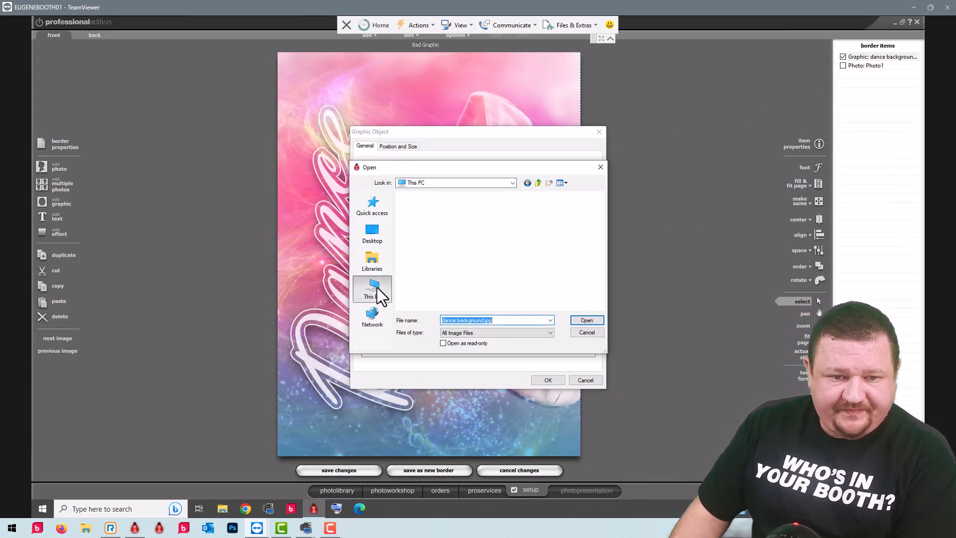
pyautogui.click(372, 289)
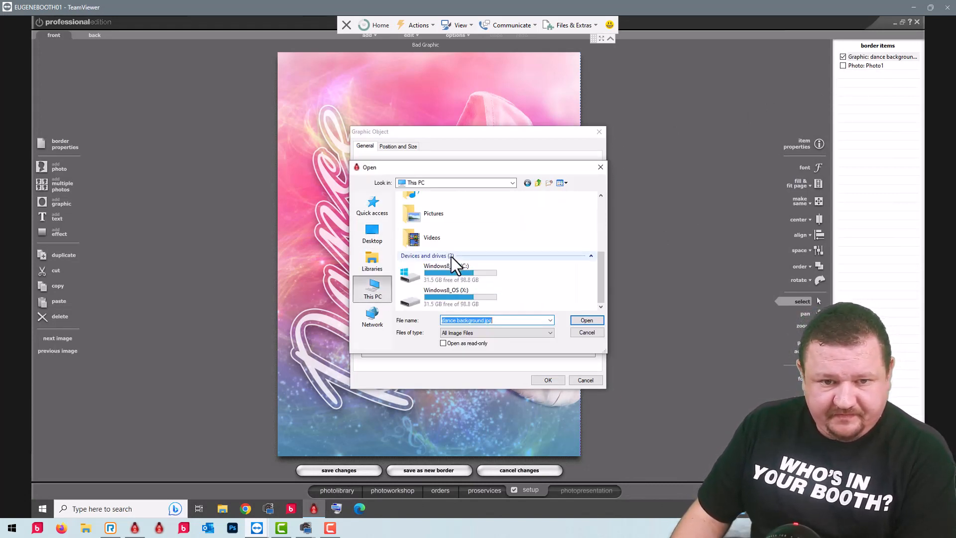
pyautogui.doubleClick(446, 294)
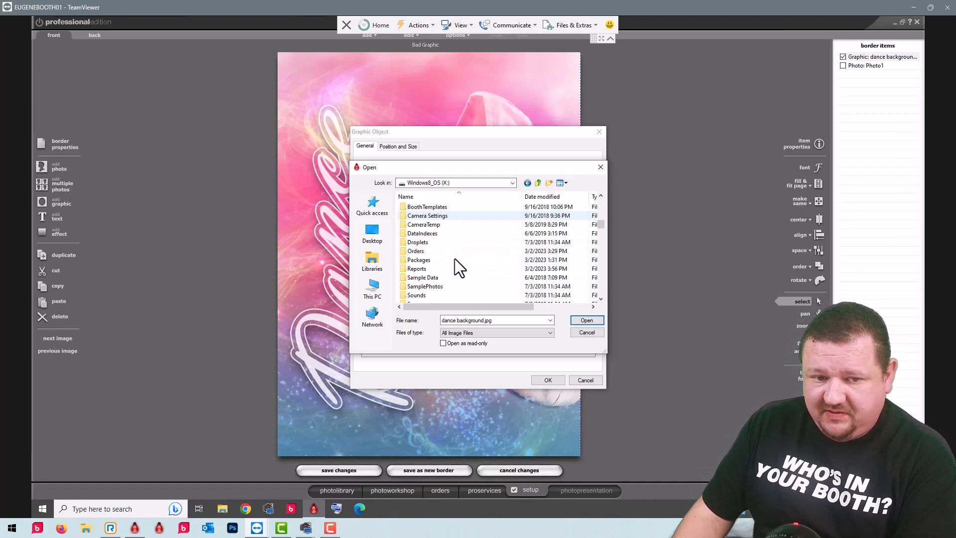
pyautogui.scroll(-3)
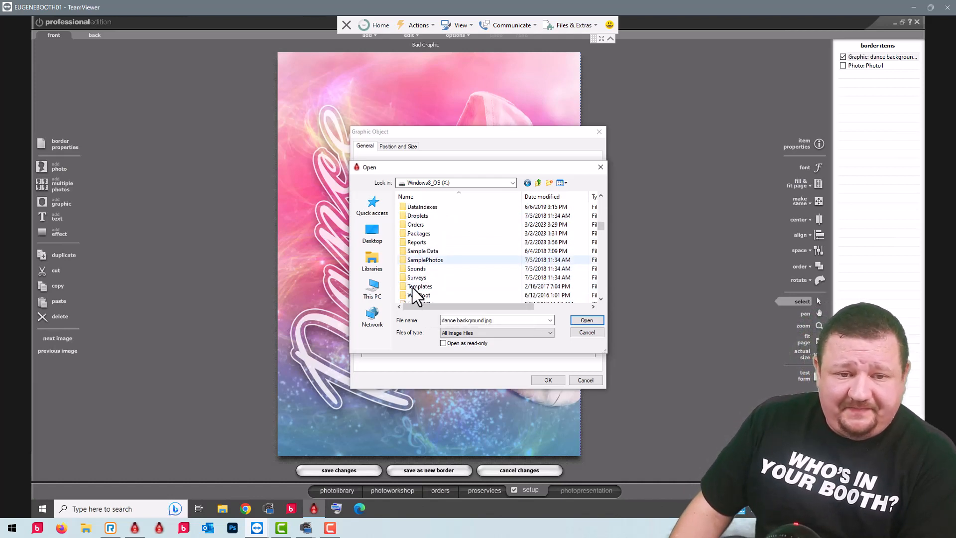
pyautogui.doubleClick(419, 285)
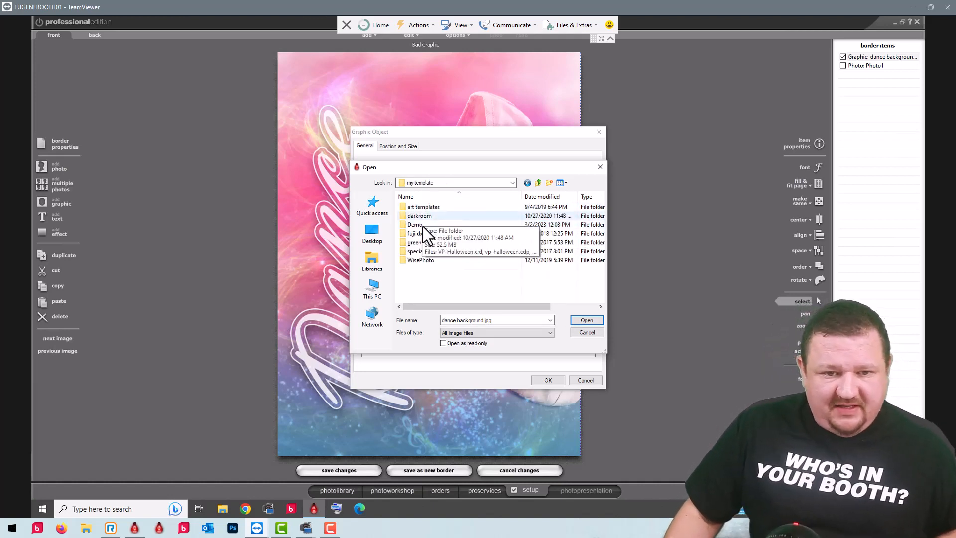
pyautogui.doubleClick(415, 224)
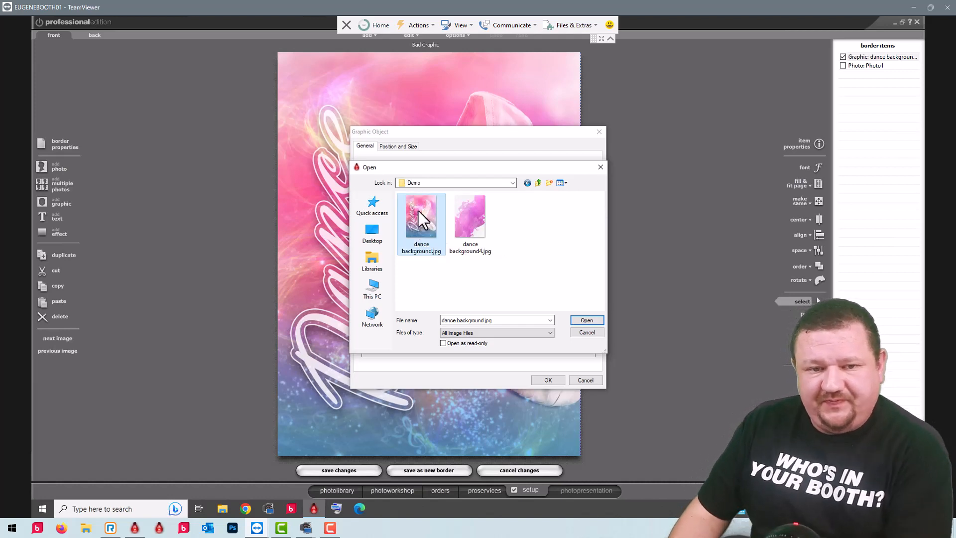
pyautogui.moveTo(420, 232)
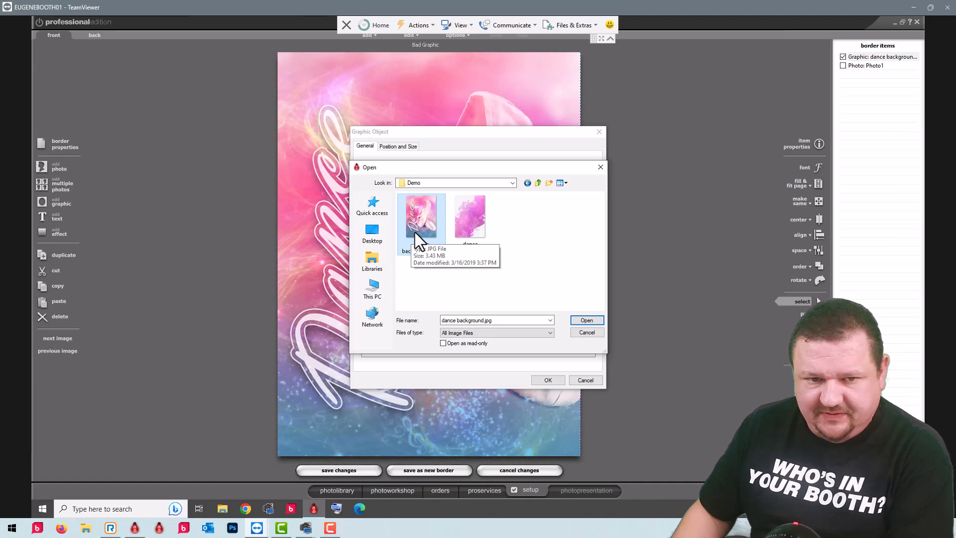
pyautogui.click(586, 321)
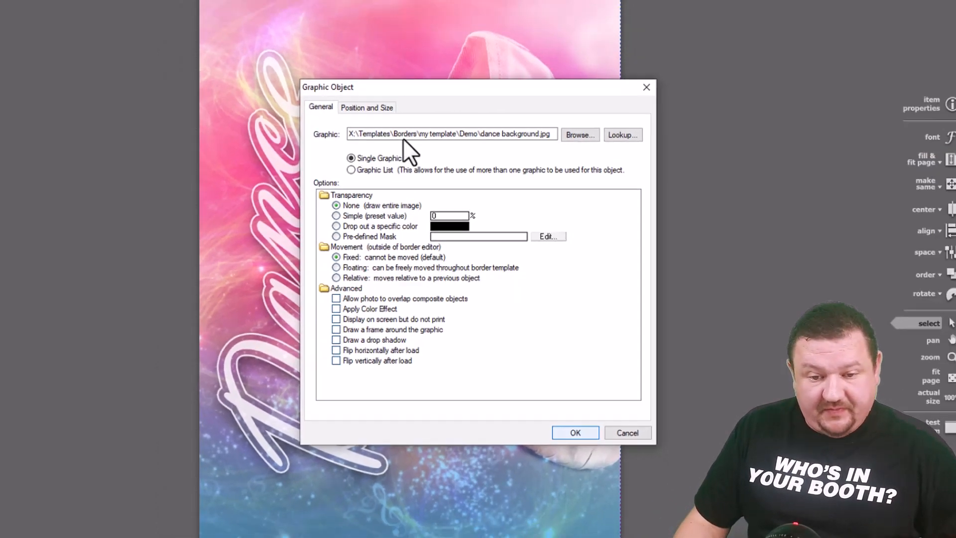
# Step: Close the graphic settings, reopen Bad Graphic, and exit the editor discarding edits
pyautogui.click(573, 433)
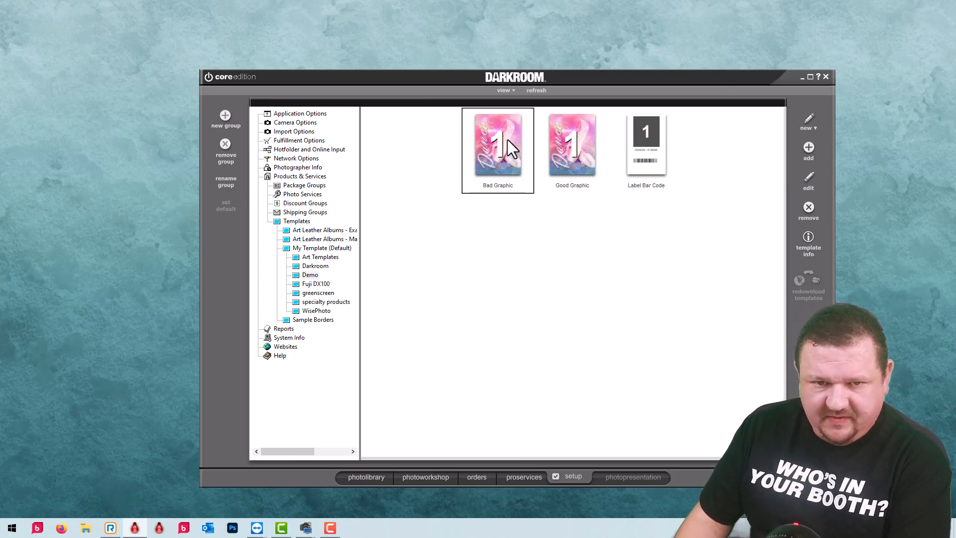
pyautogui.doubleClick(497, 143)
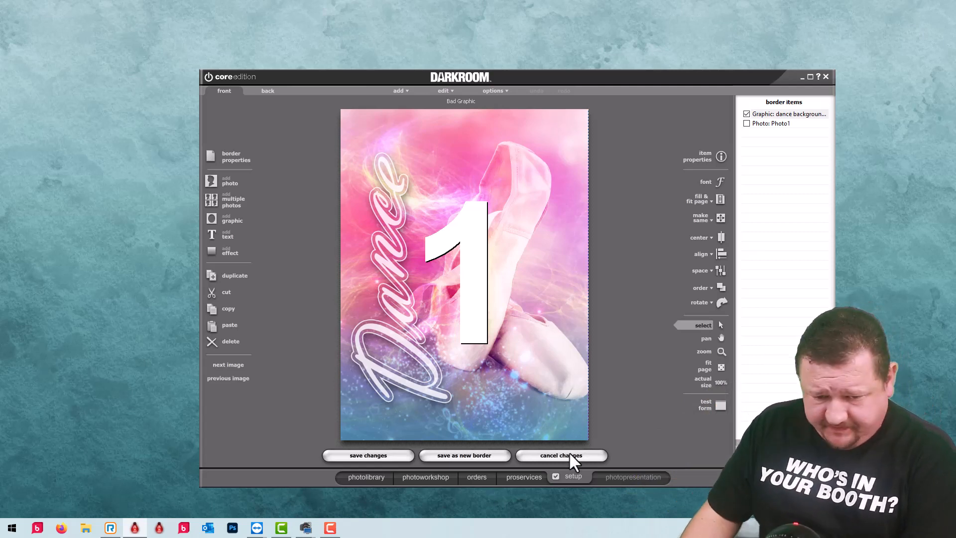
pyautogui.click(560, 455)
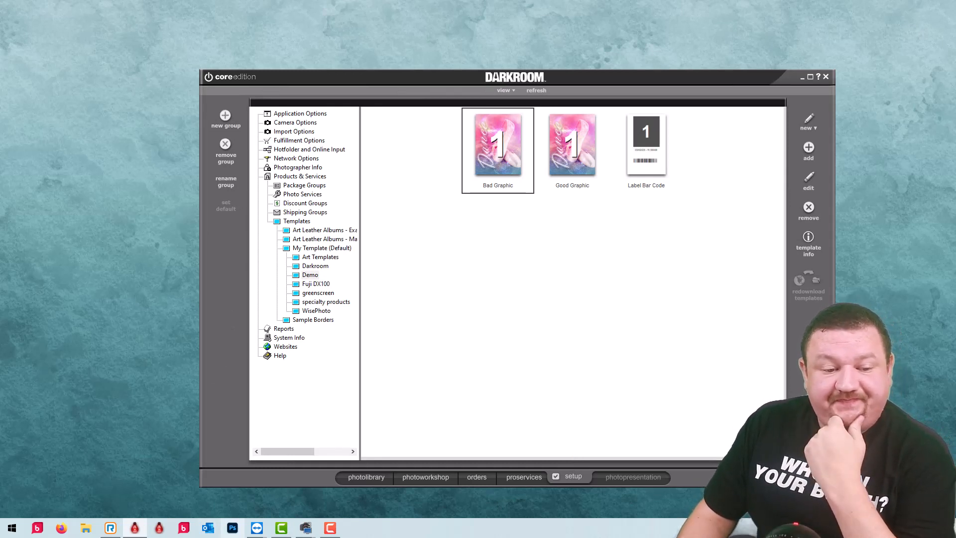
pyautogui.moveTo(256, 527)
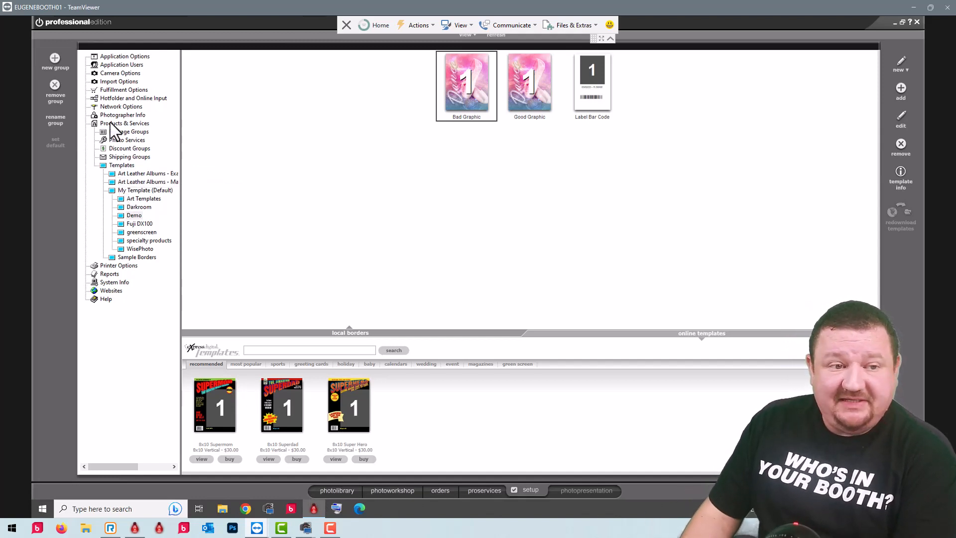
# Step: Add the DNP DS40 from the Printer Options add-printer list and accept its settings
pyautogui.click(119, 131)
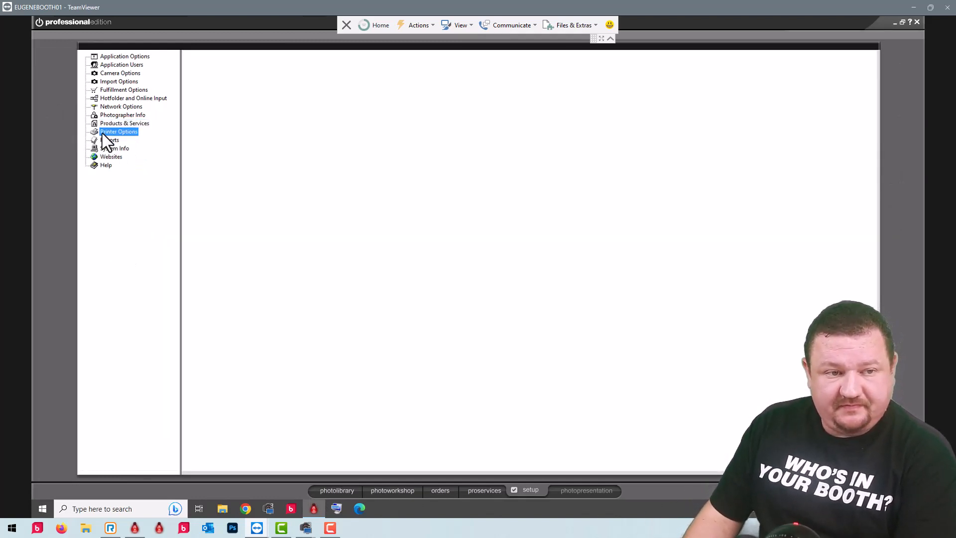
pyautogui.click(118, 131)
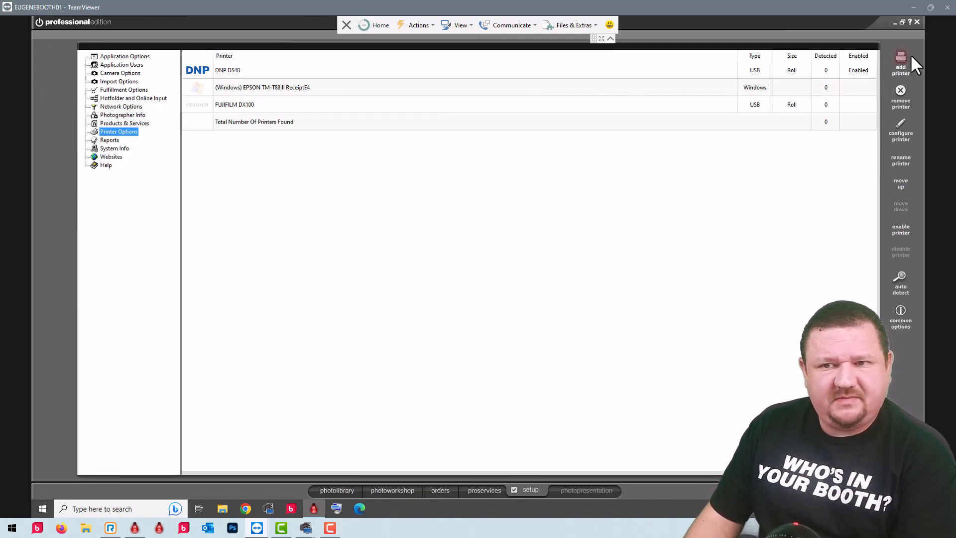
pyautogui.moveTo(714, 81)
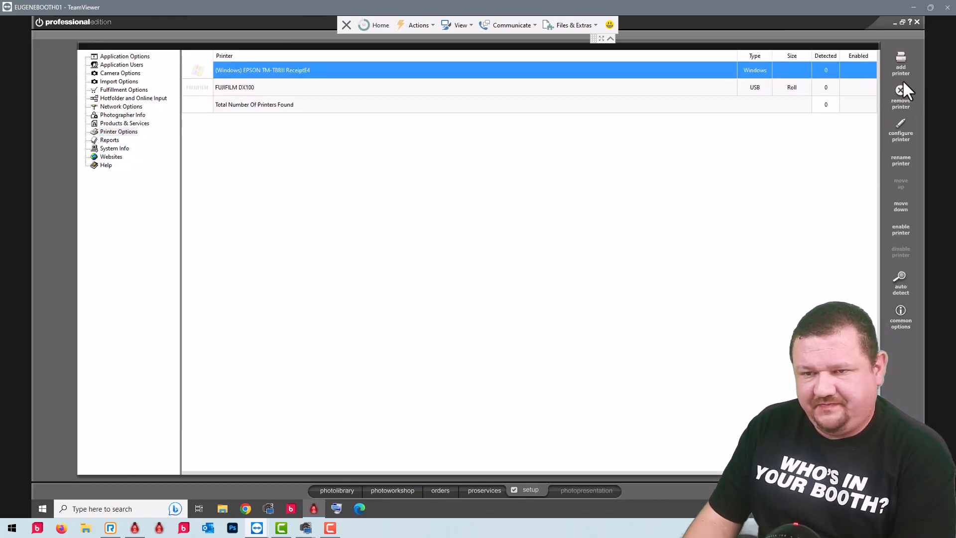
pyautogui.click(901, 64)
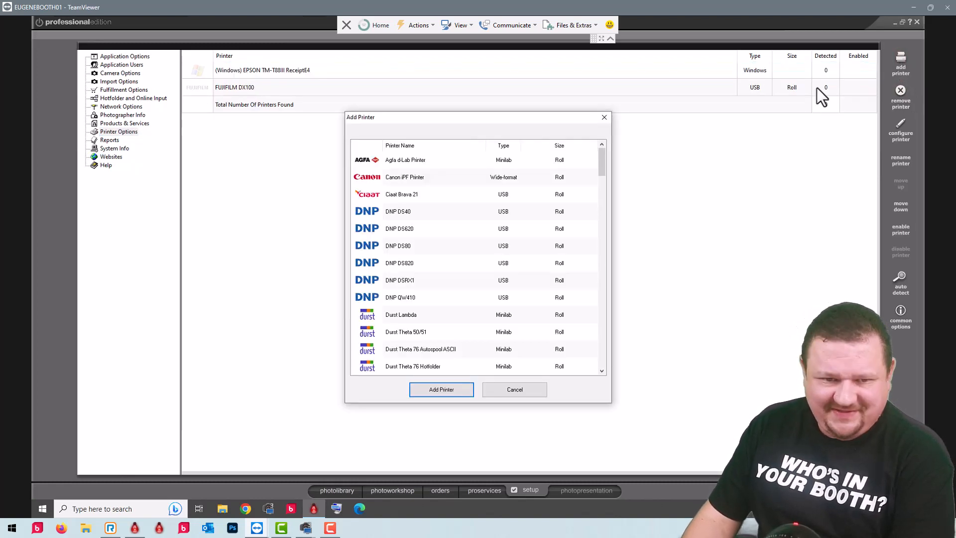
pyautogui.click(398, 211)
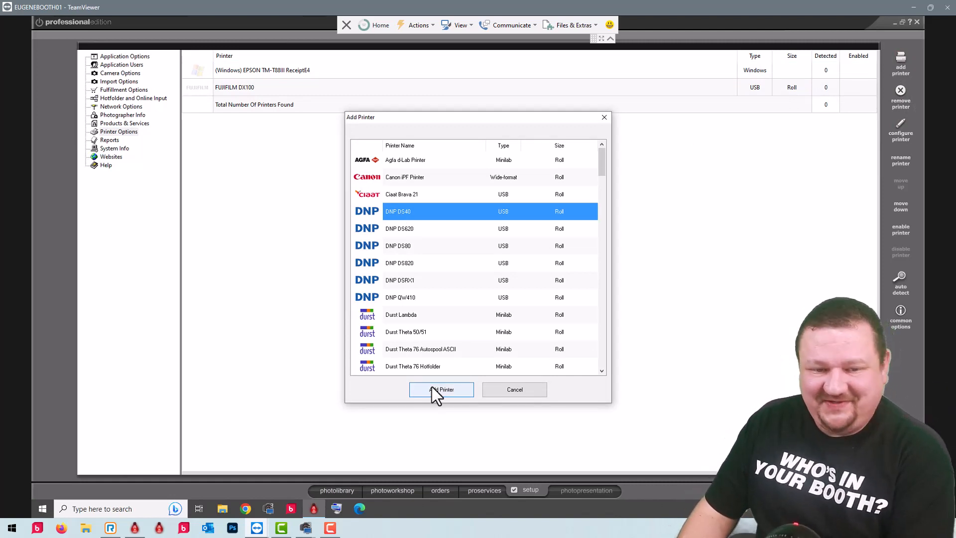
pyautogui.click(441, 390)
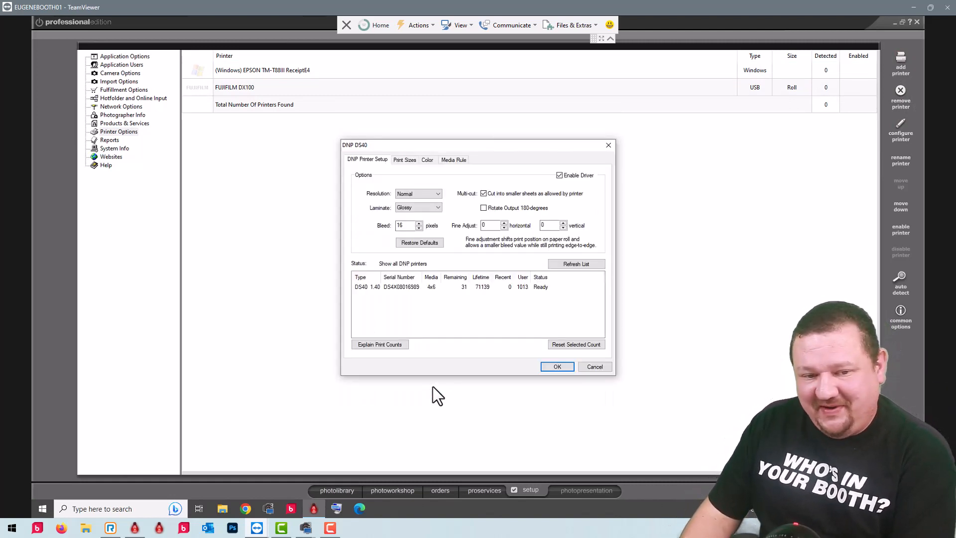
pyautogui.click(555, 367)
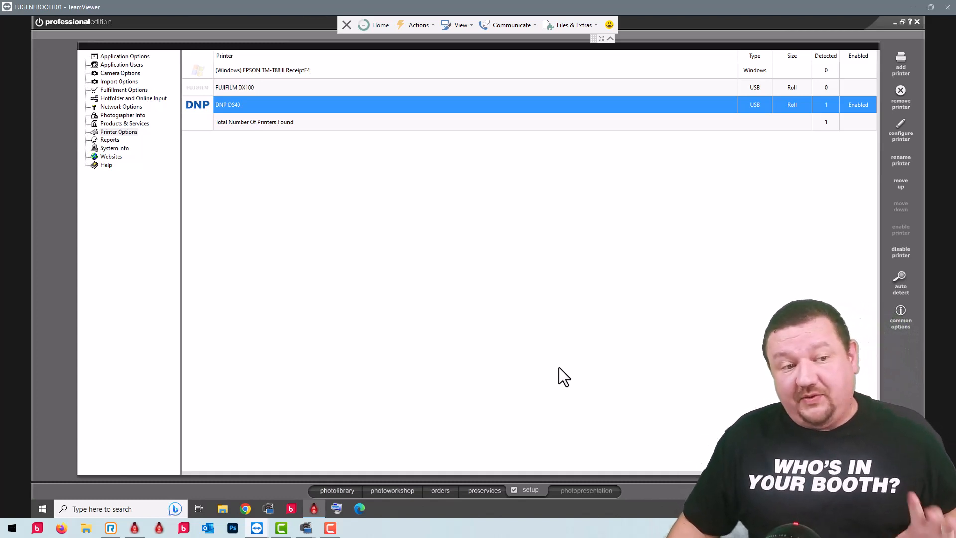
pyautogui.moveTo(521, 378)
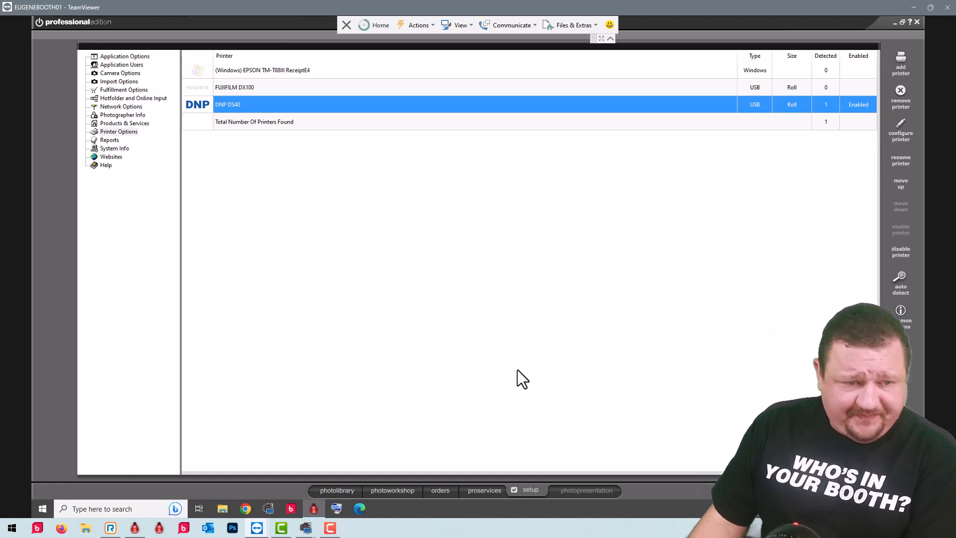
pyautogui.moveTo(903, 24)
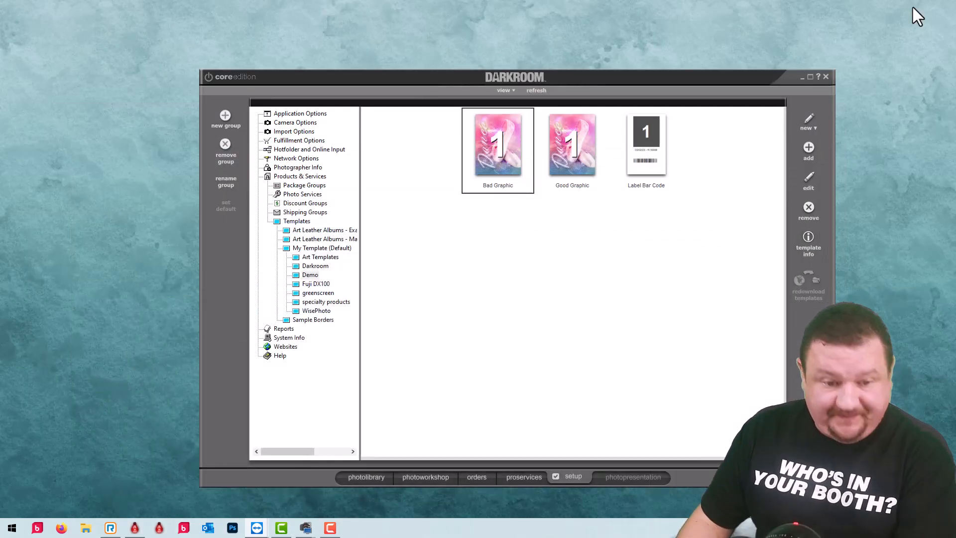
# Step: Open the DYMO LabelWriter 450 Turbo's management page in Printers & scanners
pyautogui.click(819, 76)
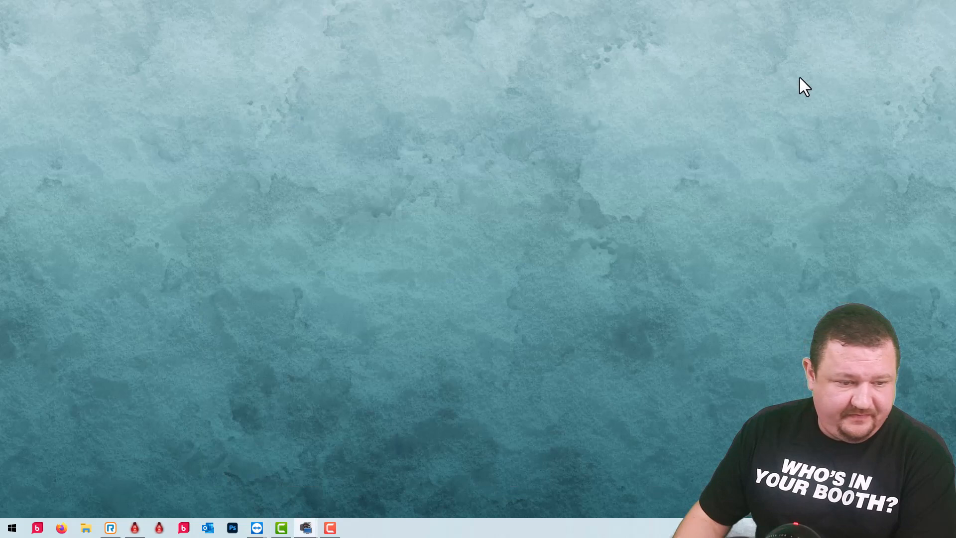
pyautogui.click(11, 527)
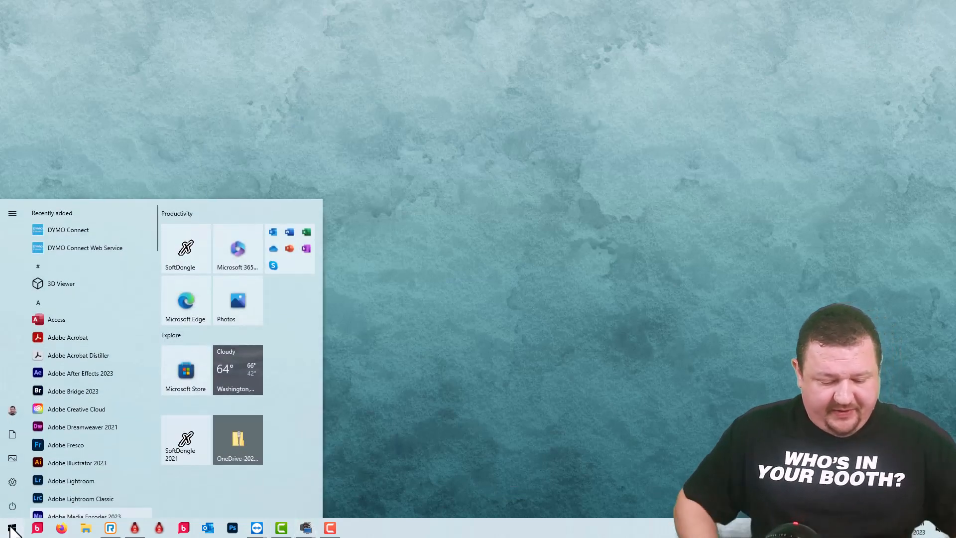
pyautogui.write('print')
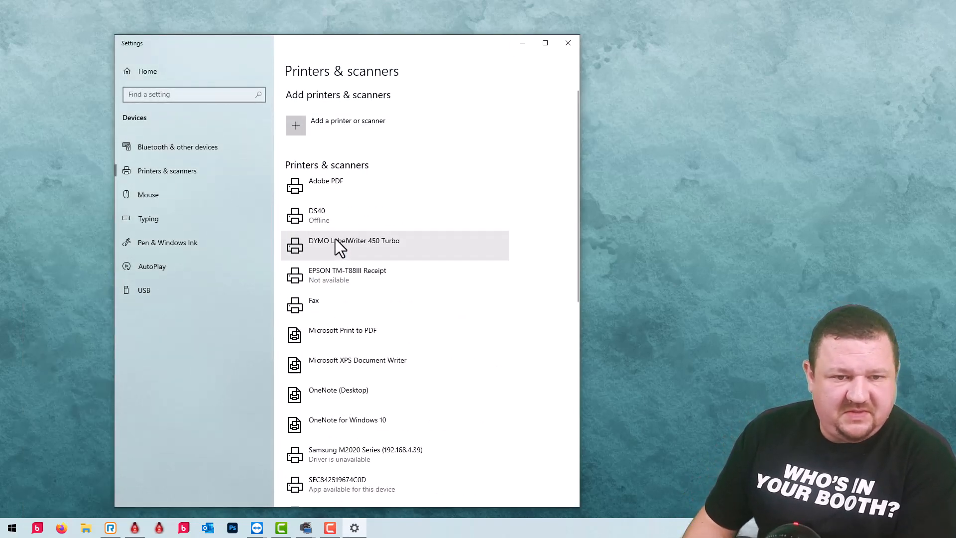
pyautogui.click(354, 246)
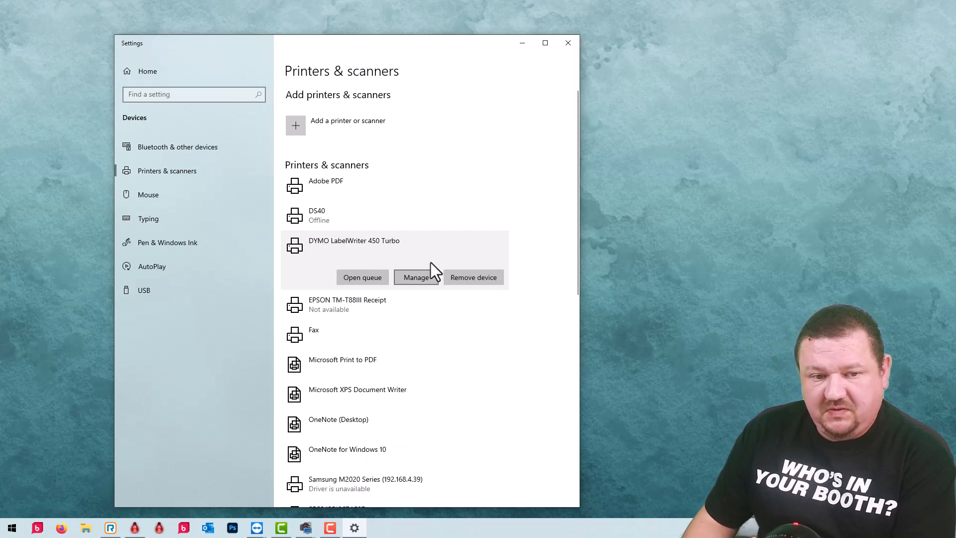
pyautogui.click(418, 277)
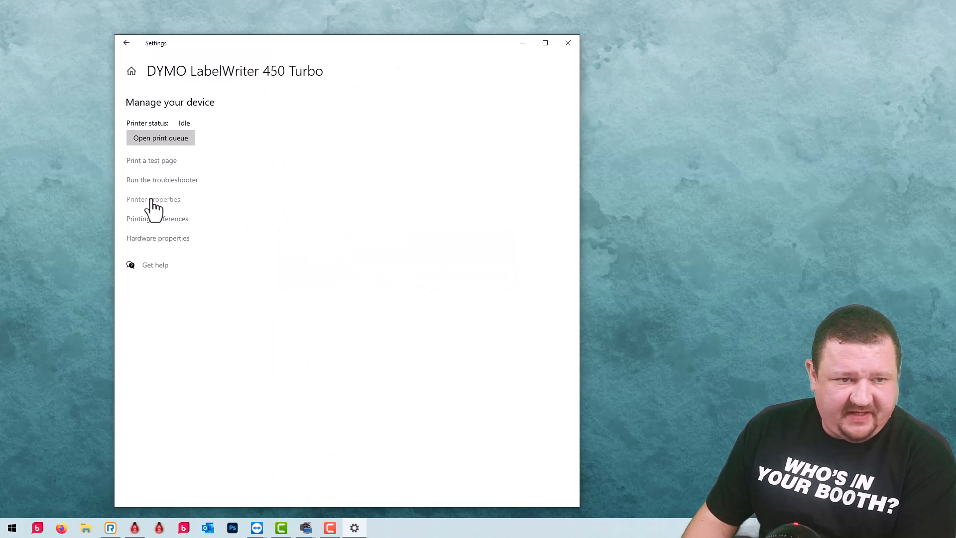
# Step: Enable 'Share this printer' in the DYMO printer's properties
pyautogui.click(153, 200)
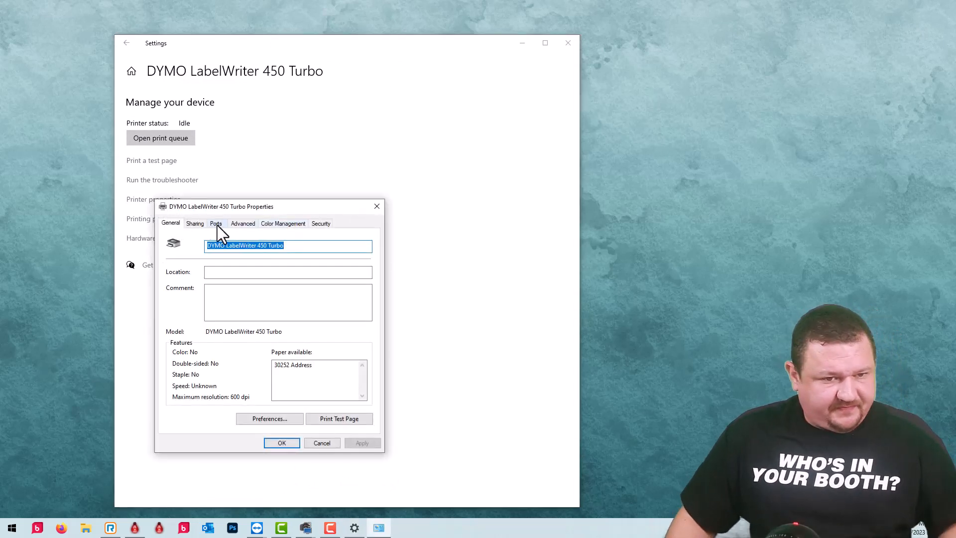
pyautogui.click(195, 223)
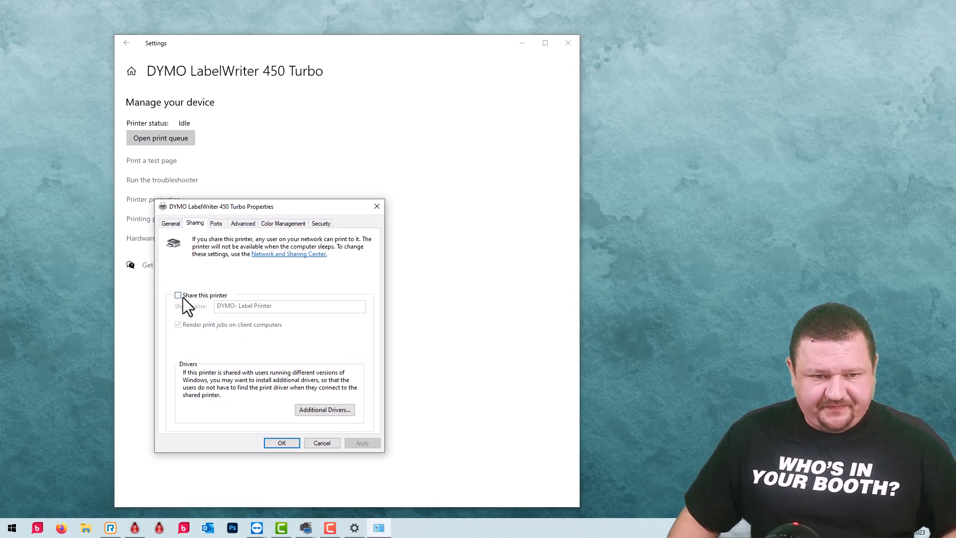
pyautogui.click(178, 296)
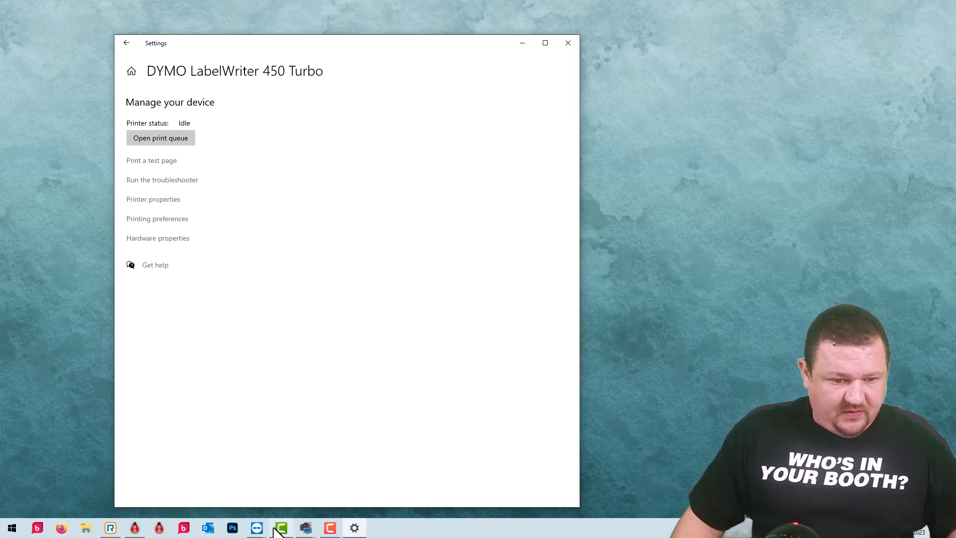
pyautogui.moveTo(280, 527)
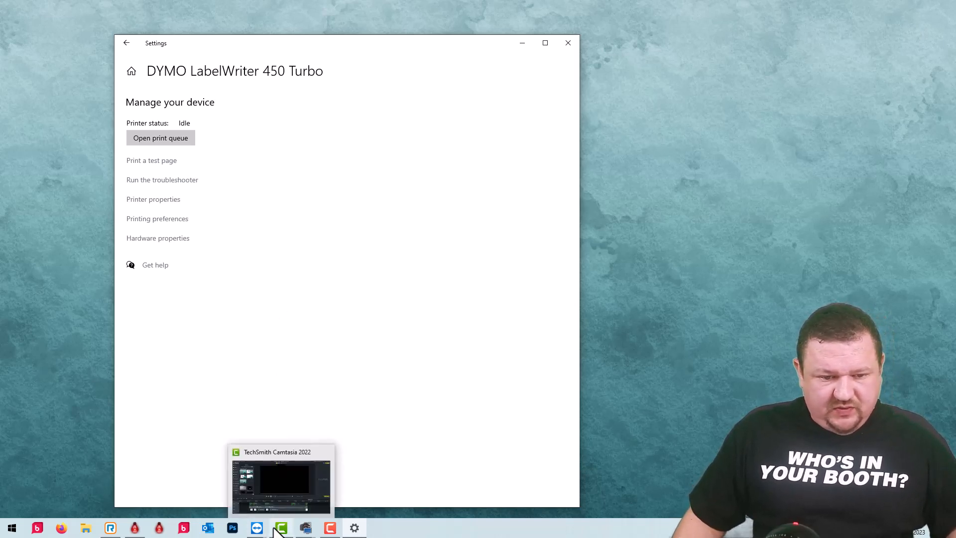
# Step: On the remote server, search 'print', open Printers & scanners and start adding a printer
pyautogui.click(281, 528)
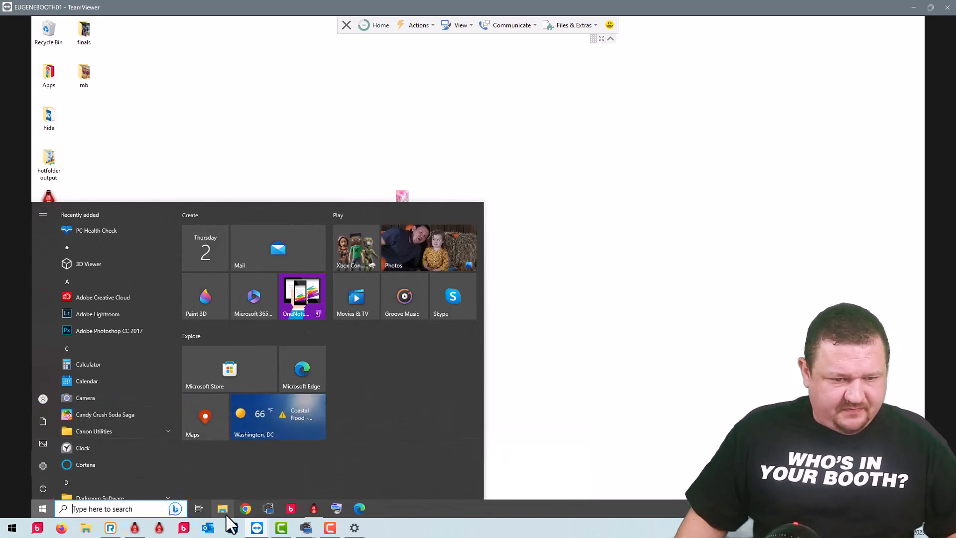
pyautogui.moveTo(222, 509)
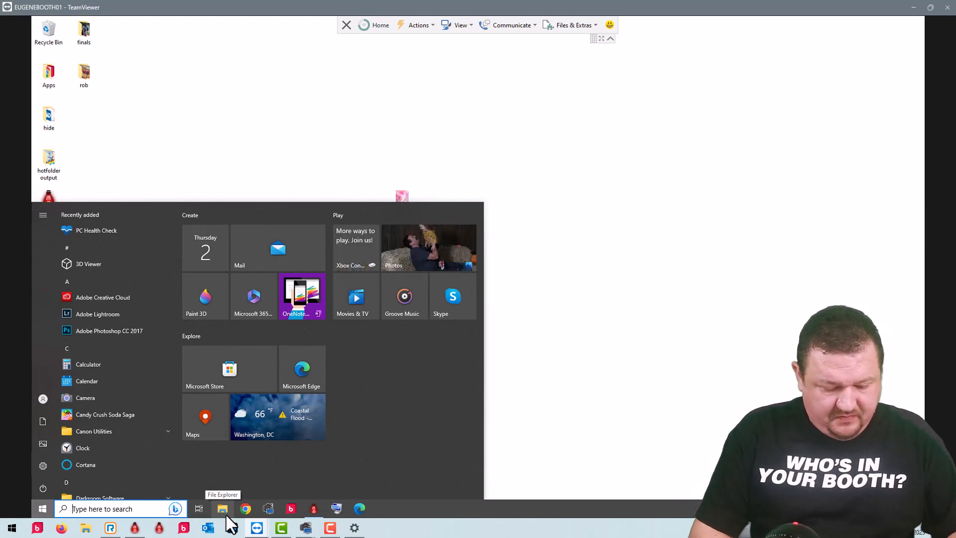
pyautogui.write('print')
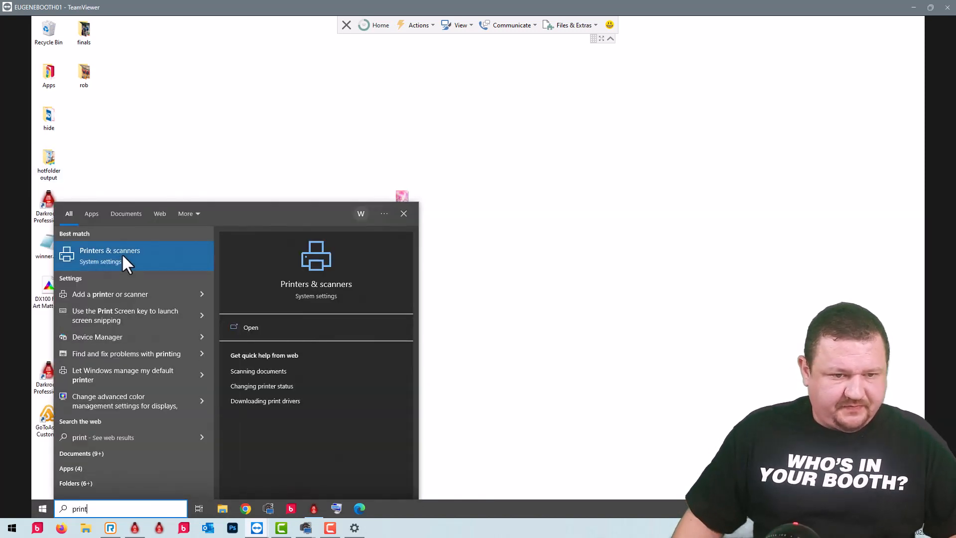
pyautogui.click(110, 256)
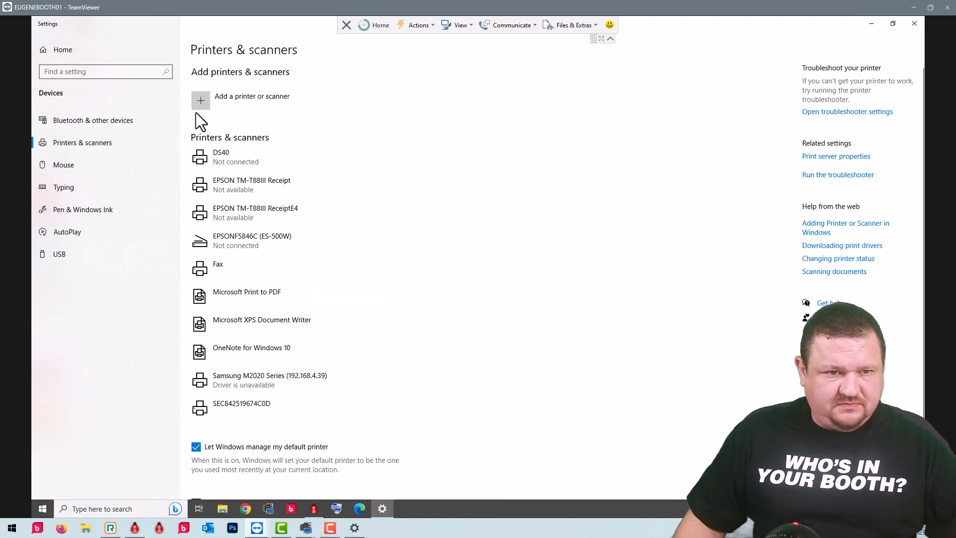
pyautogui.click(200, 99)
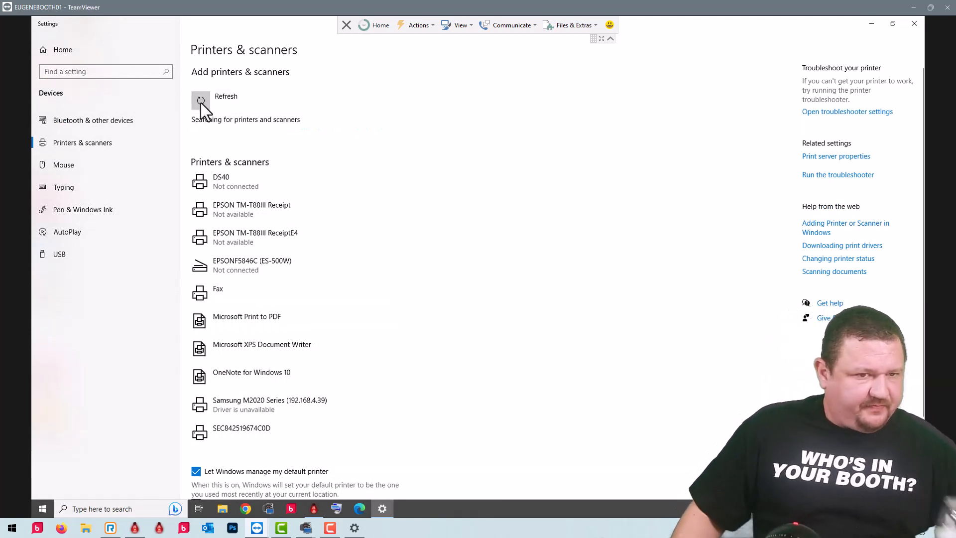
pyautogui.click(201, 100)
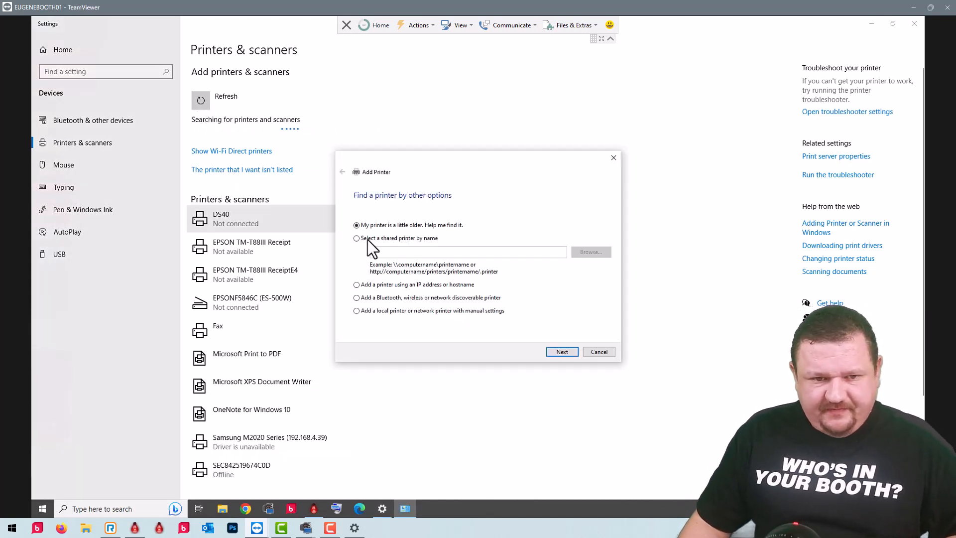
# Step: Choose 'Select a shared printer by name', browse the network, and launch File Explorer
pyautogui.click(357, 238)
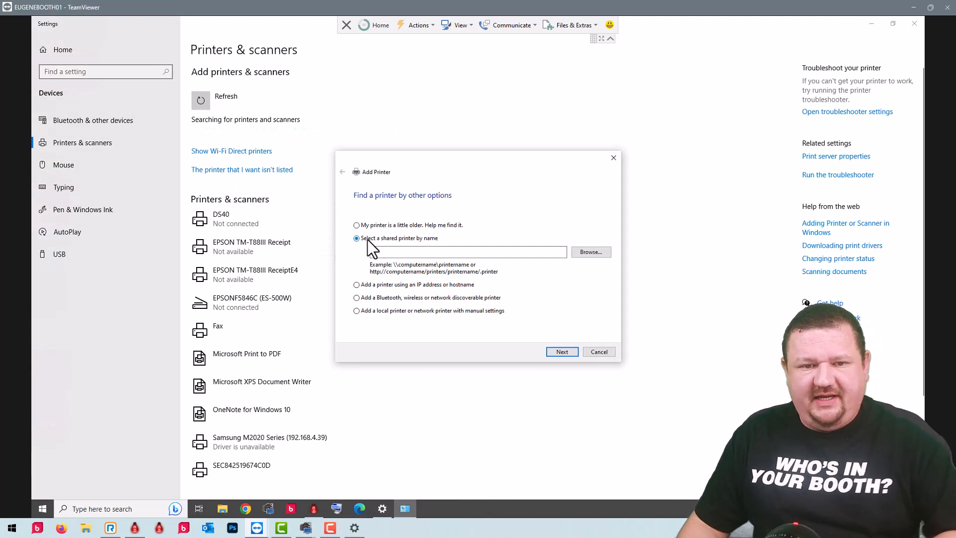
pyautogui.click(590, 252)
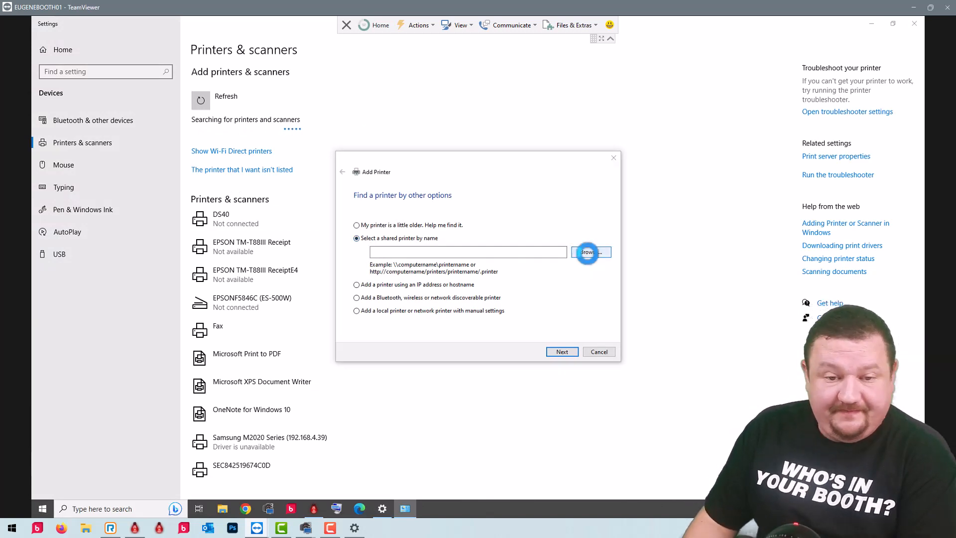
pyautogui.click(589, 252)
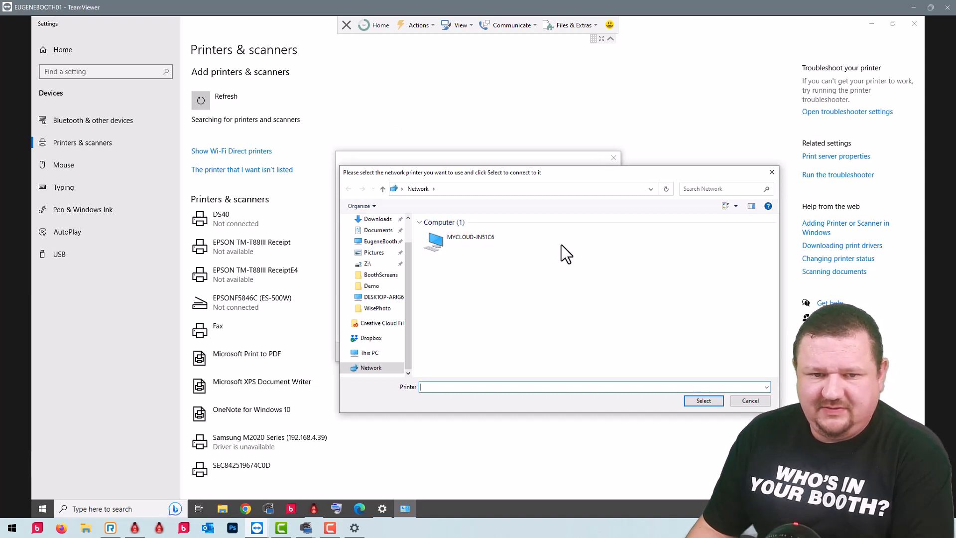
pyautogui.moveTo(497, 268)
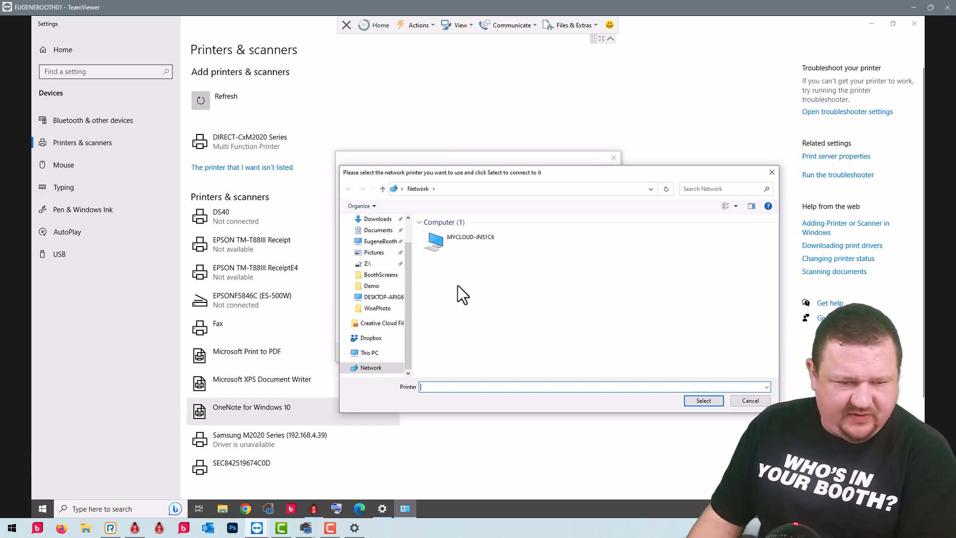
pyautogui.click(223, 508)
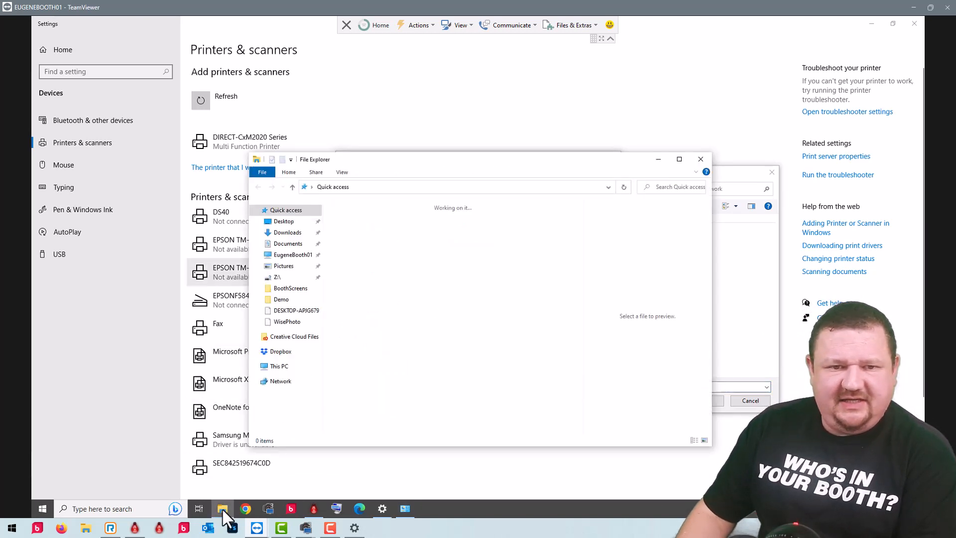
# Step: Browse This PC and Network on the server, then close the local DYMO Settings window
pyautogui.click(278, 366)
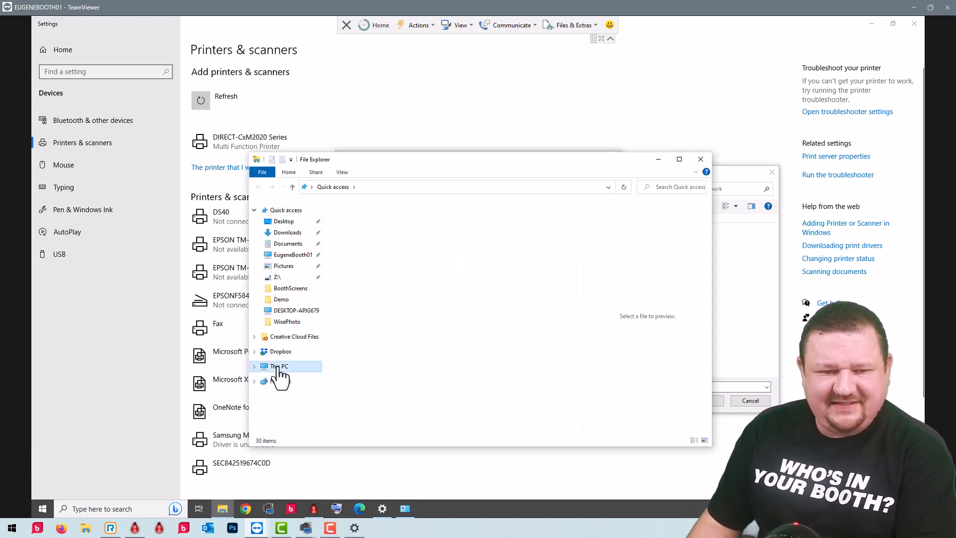
pyautogui.click(278, 366)
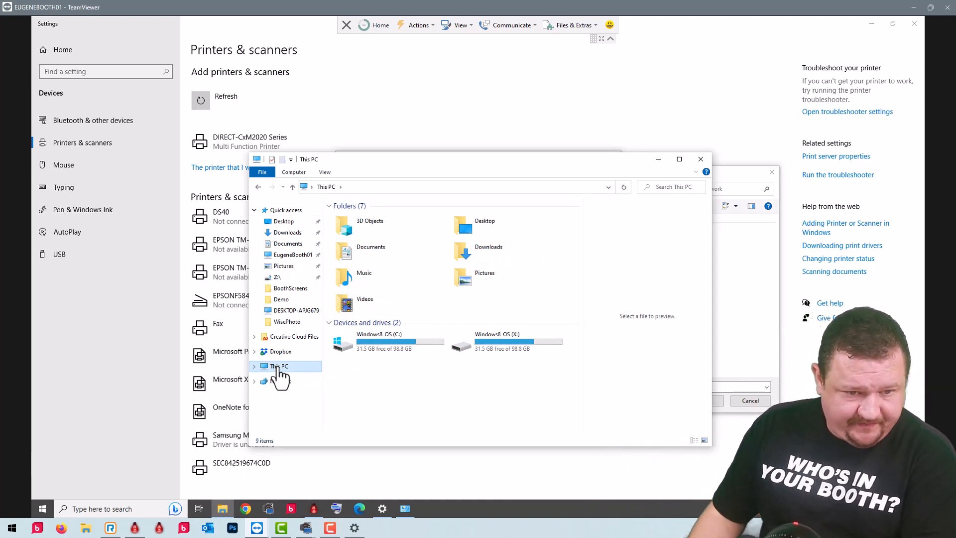
pyautogui.click(282, 381)
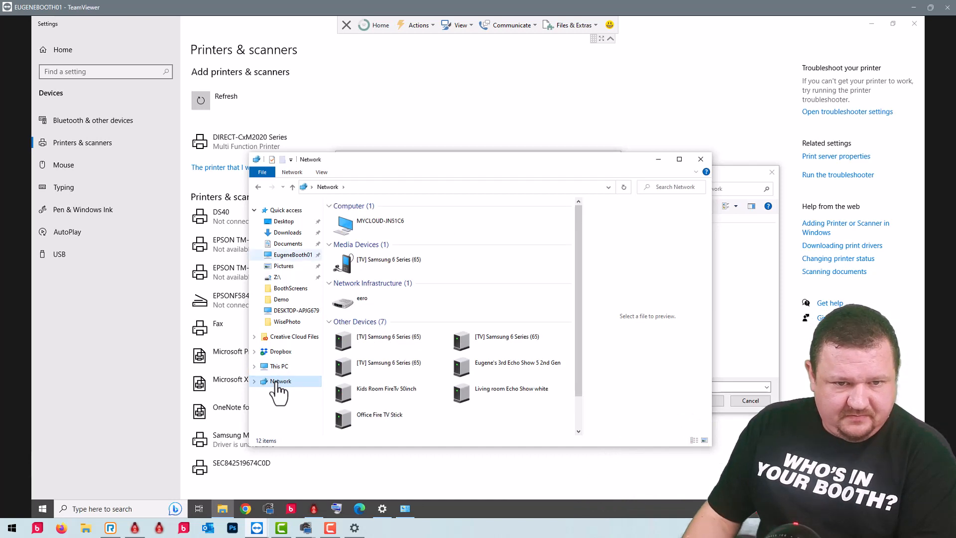
pyautogui.moveTo(492, 234)
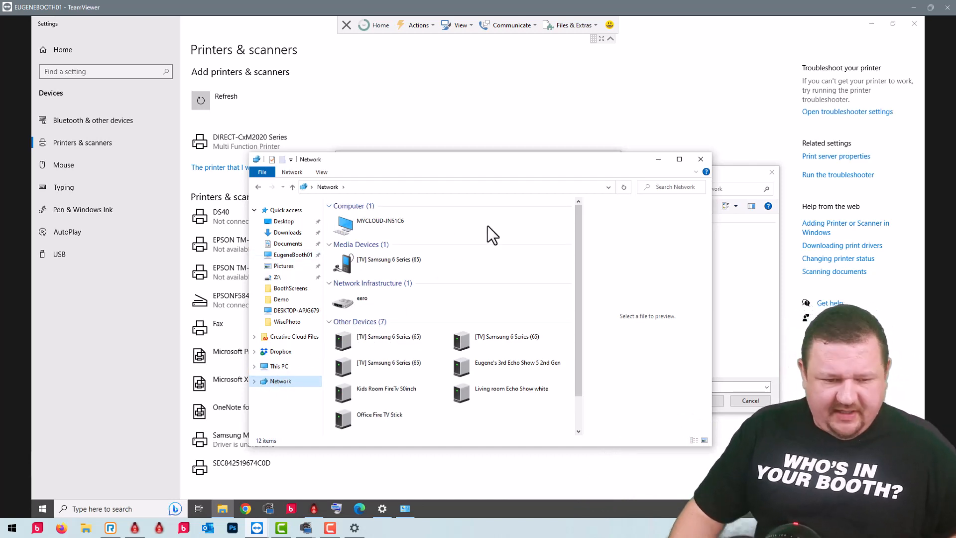
pyautogui.moveTo(519, 275)
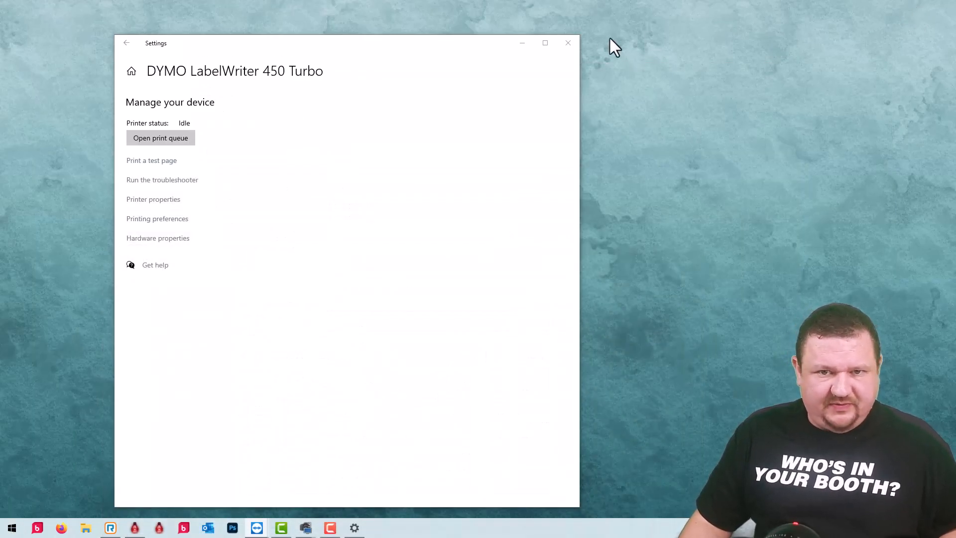
pyautogui.click(568, 43)
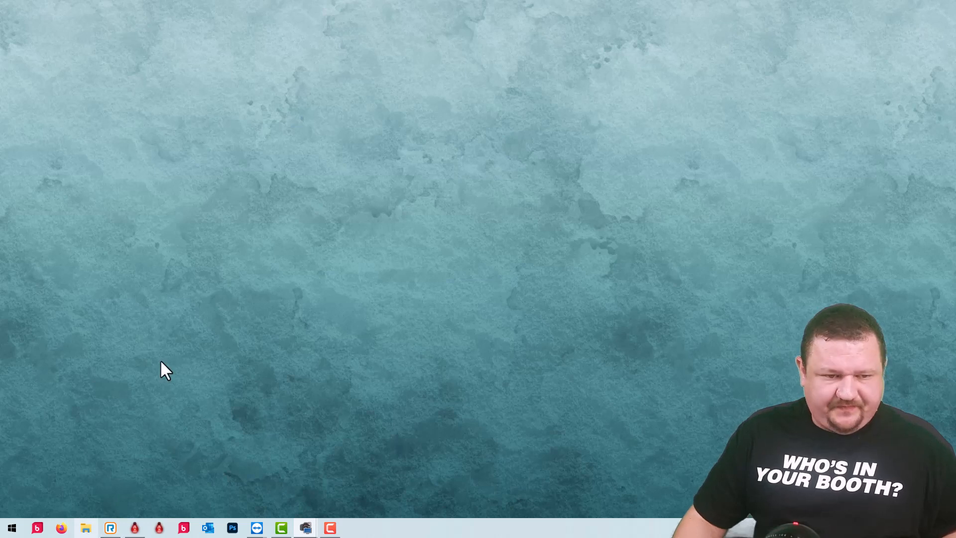
# Step: Open the local File Explorer and bring up This PC's options to find the computer name
pyautogui.click(85, 528)
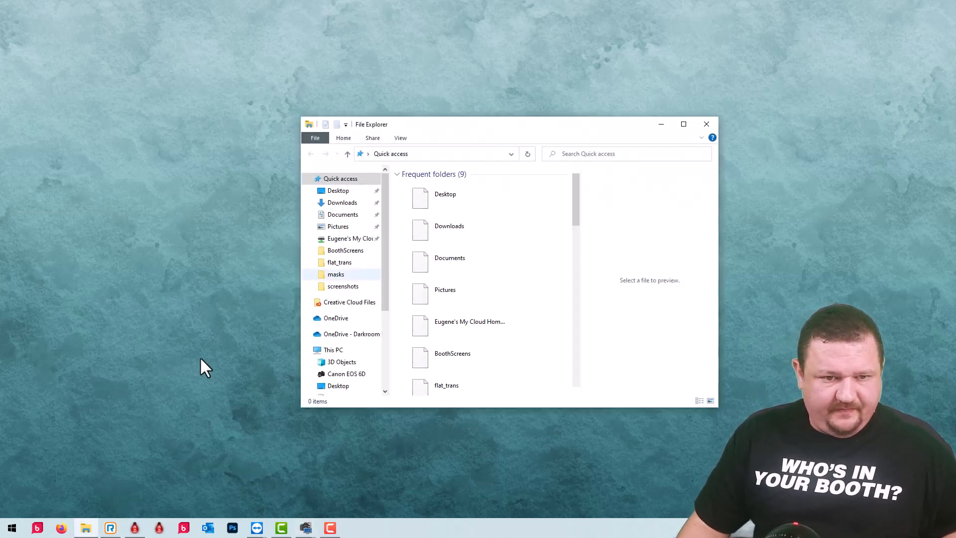
pyautogui.click(334, 350)
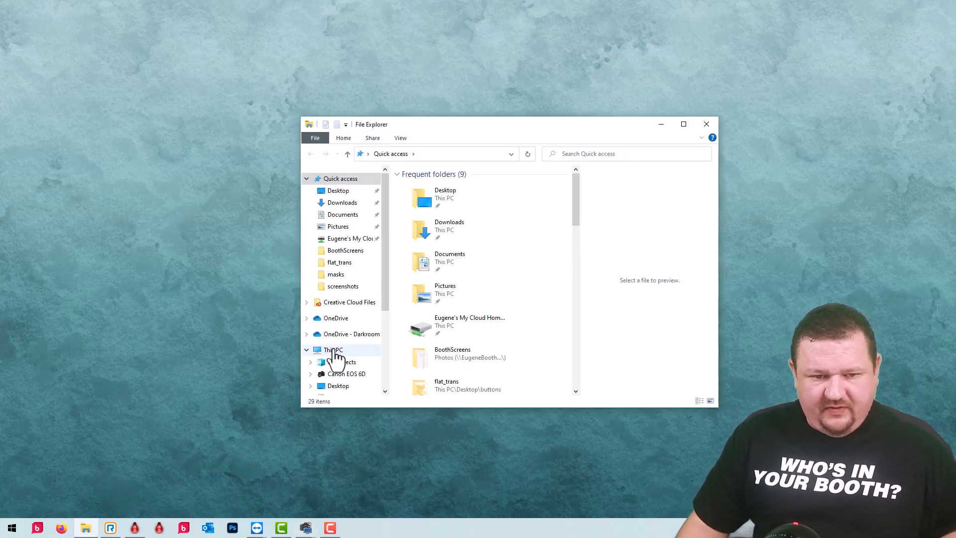
pyautogui.rightClick(331, 349)
pyautogui.write('\\\\DESKTOP-APJG679')
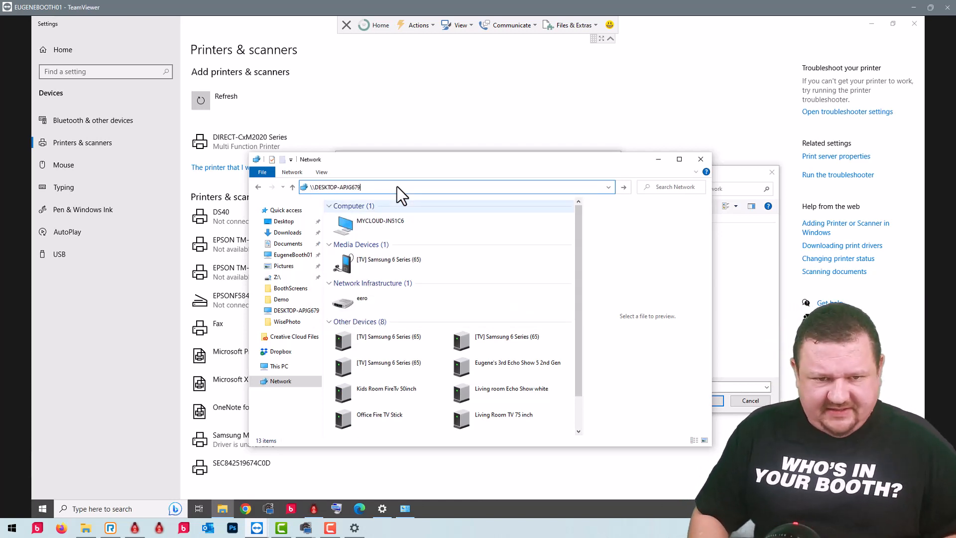
# Step: Connect to the DYMO printer shared on \\DESKTOP-APIG679 and return to Darkroom
pyautogui.press('enter')
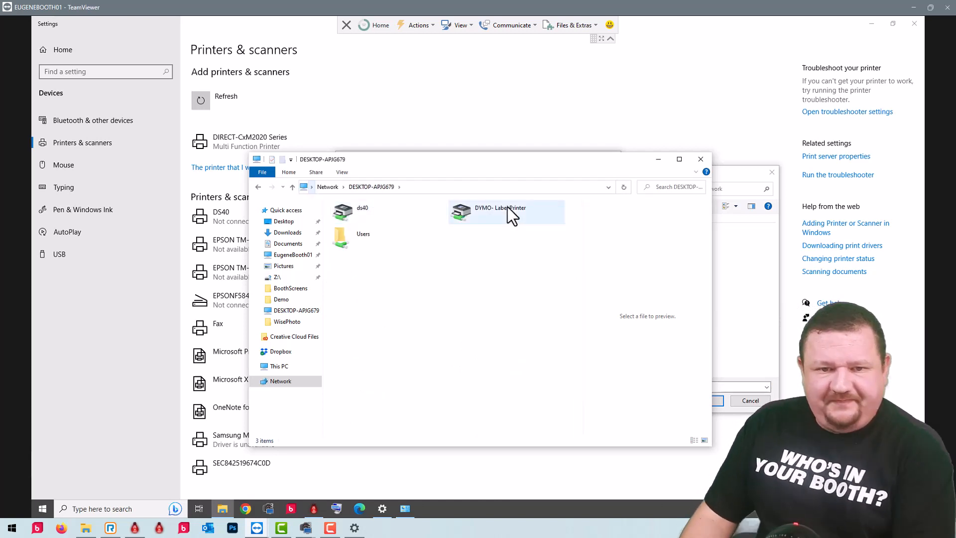
pyautogui.moveTo(506, 210)
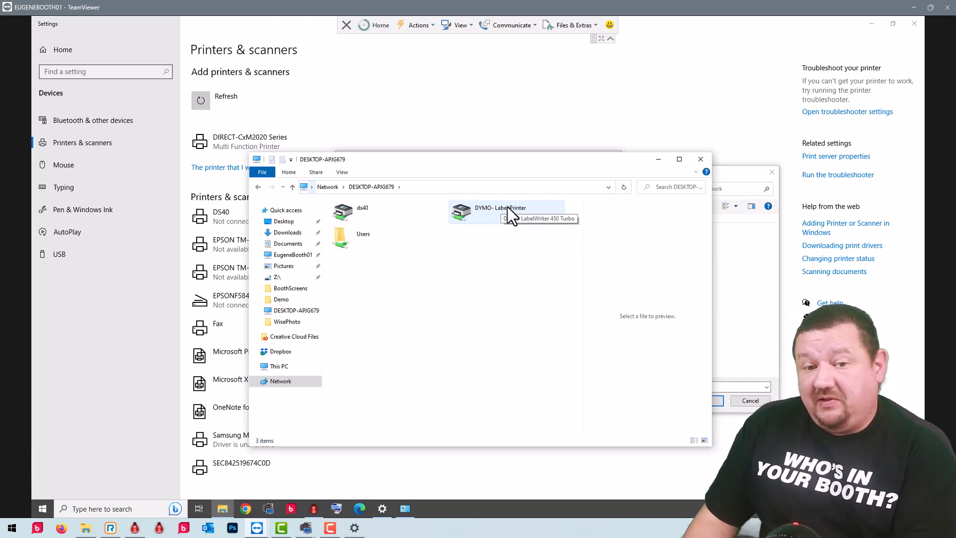
pyautogui.doubleClick(500, 207)
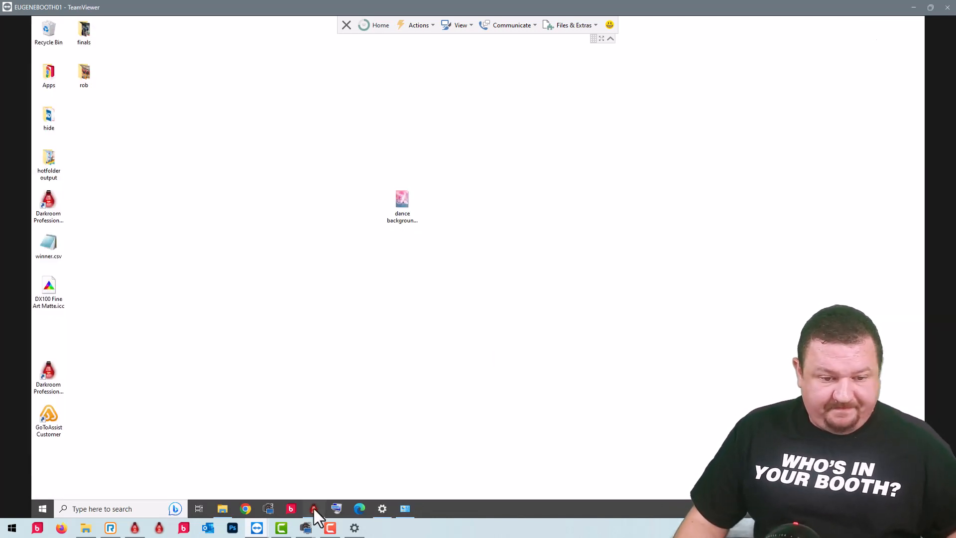
pyautogui.click(313, 508)
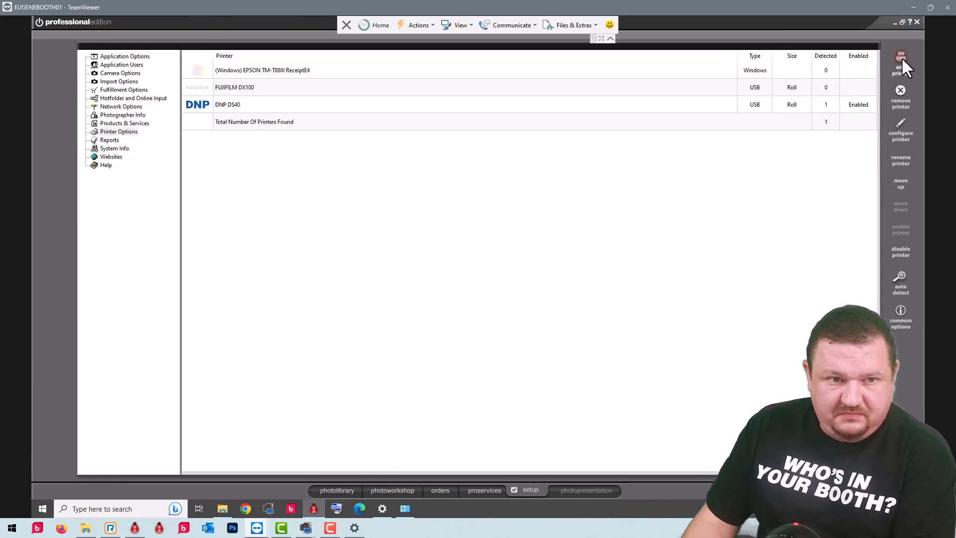
# Step: Start adding a printer in Darkroom and scroll to the Windows Printer option
pyautogui.click(901, 65)
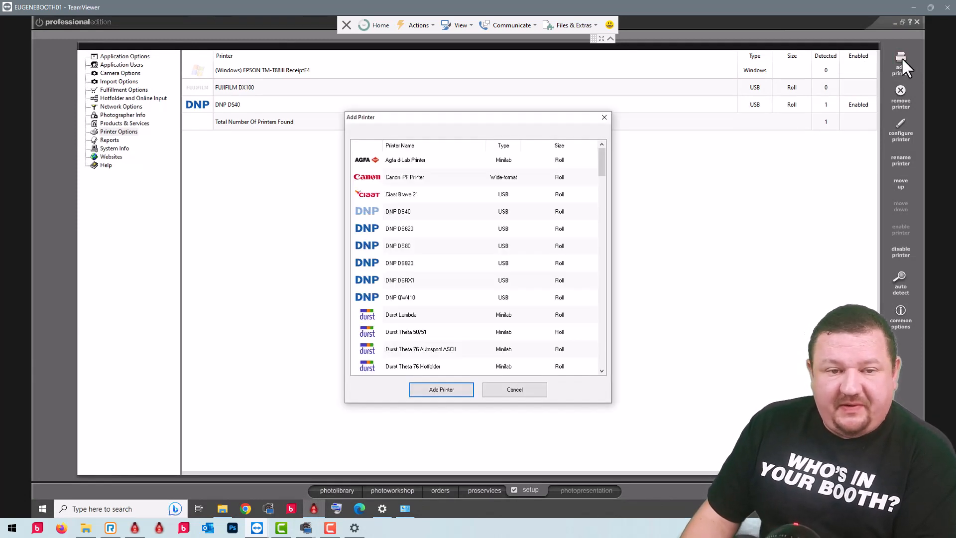
pyautogui.scroll(-3)
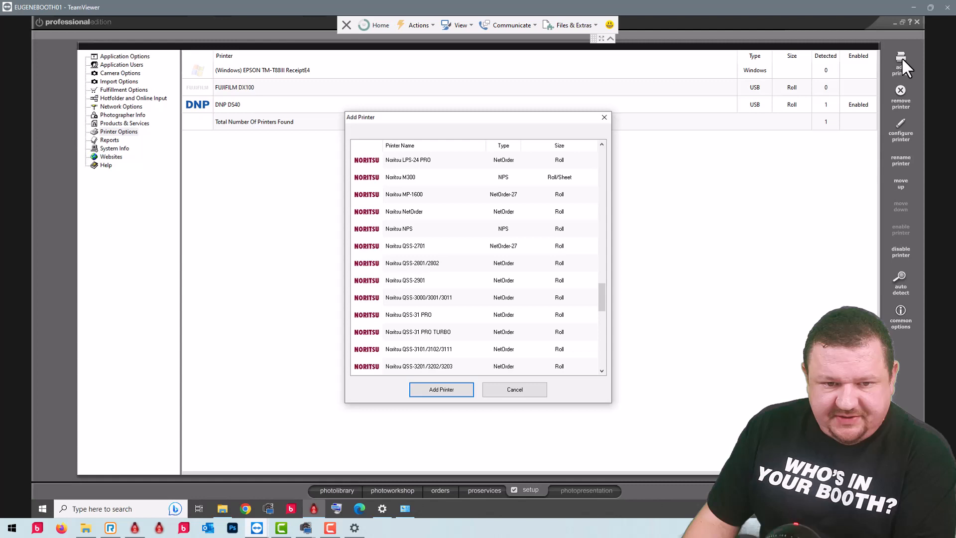
pyautogui.scroll(-3)
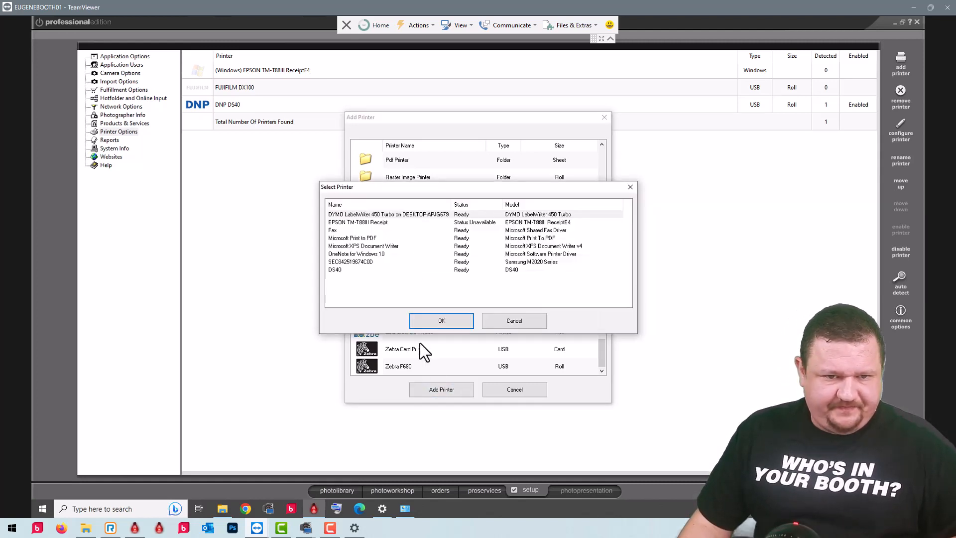
# Step: Choose the DYMO LabelWriter 450 Turbo and set its page size to Credit Card
pyautogui.click(388, 214)
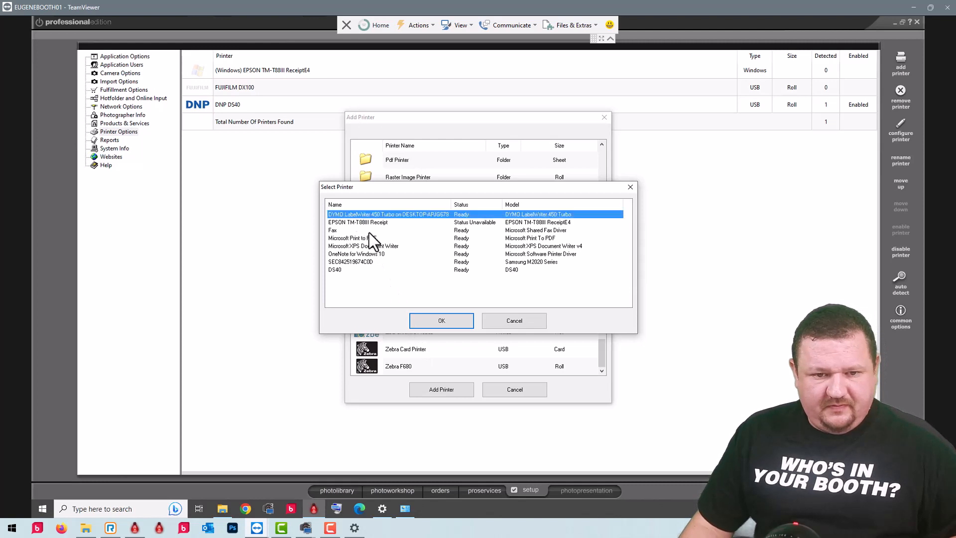
pyautogui.click(441, 321)
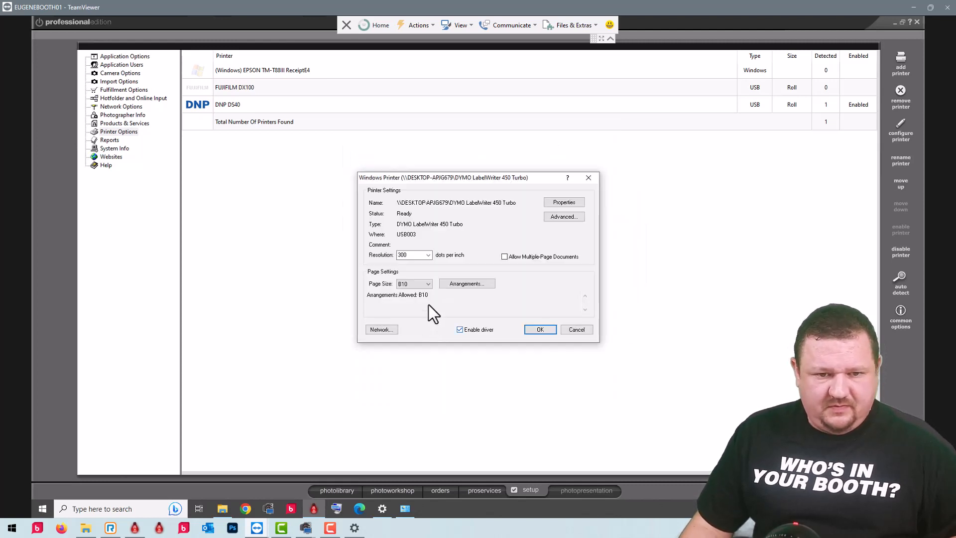
pyautogui.click(428, 283)
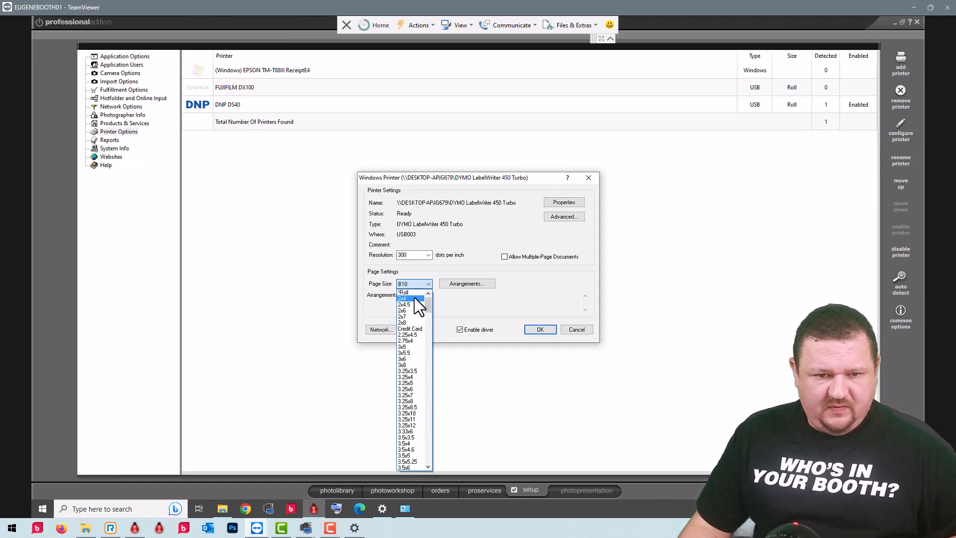
pyautogui.click(410, 328)
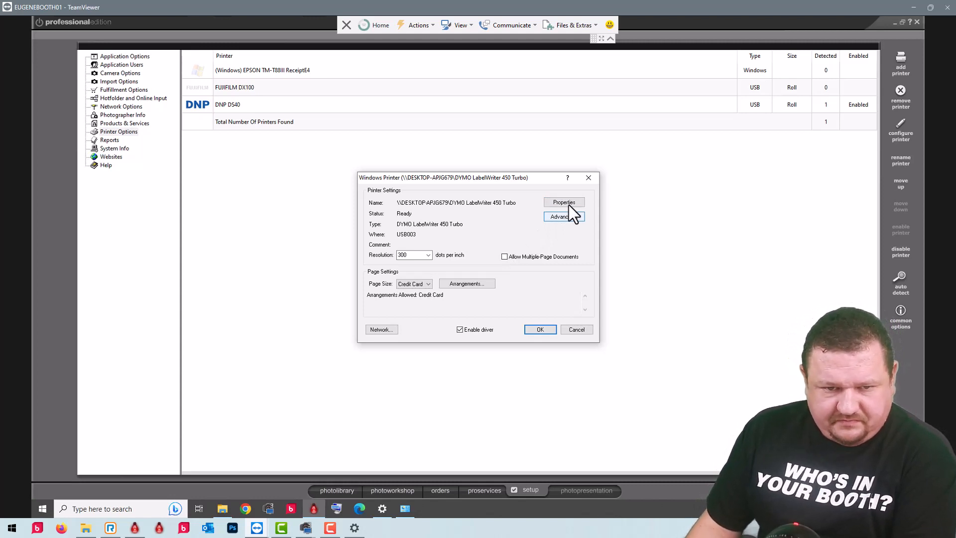
# Step: Set the DYMO document paper size to 30364 Name Badge Label and finish adding
pyautogui.click(562, 202)
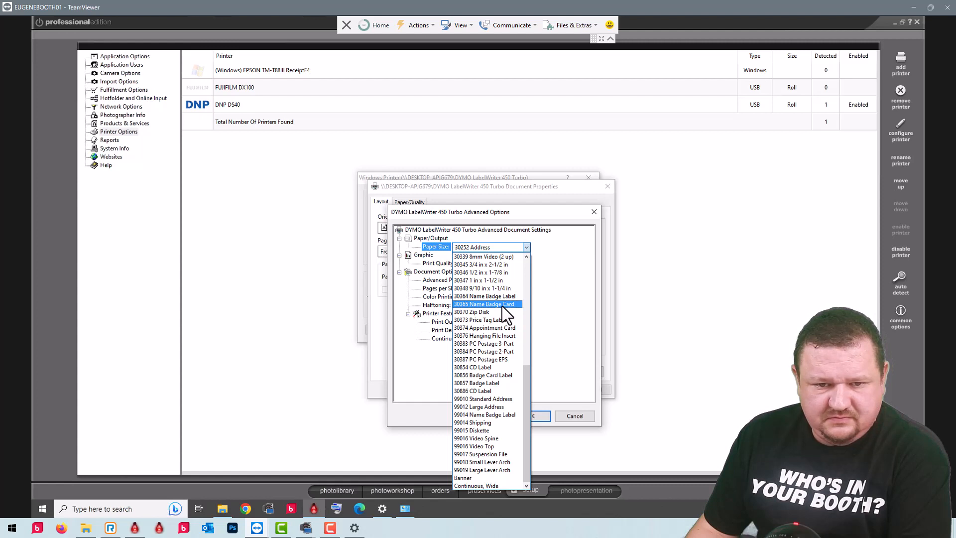
pyautogui.click(484, 296)
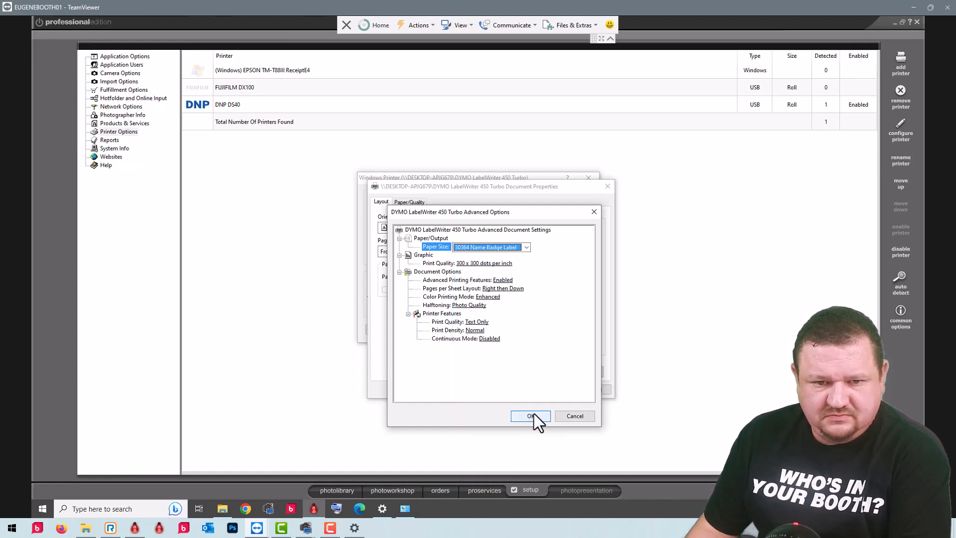
pyautogui.click(529, 415)
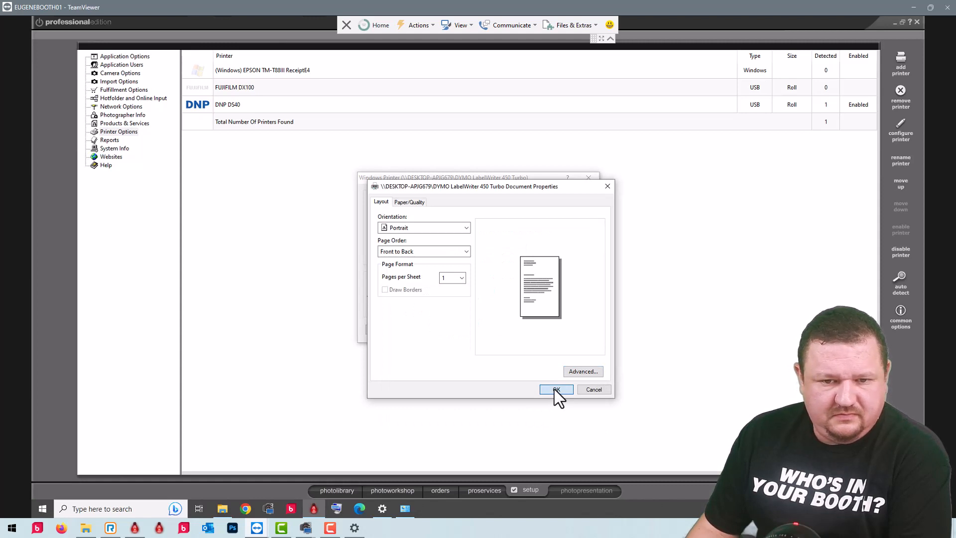
pyautogui.click(554, 389)
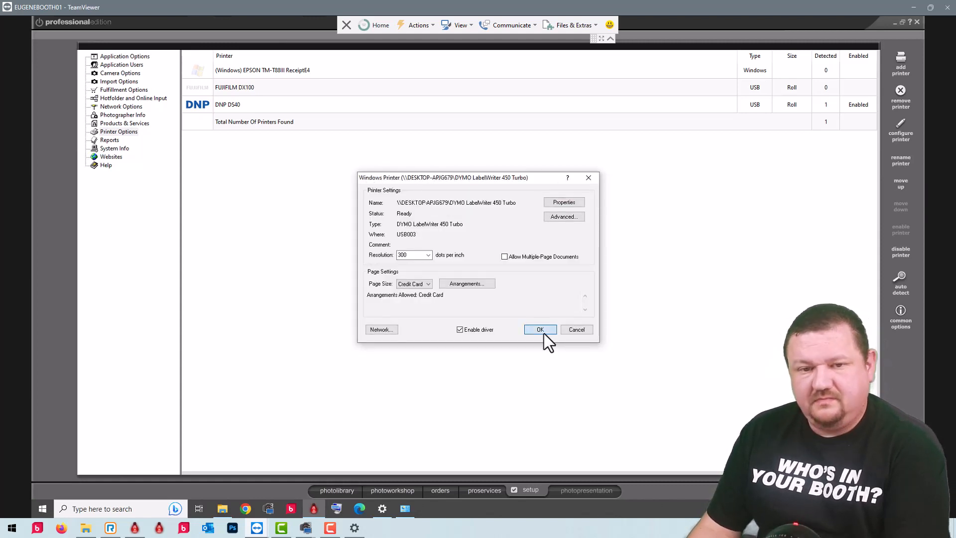
pyautogui.click(539, 329)
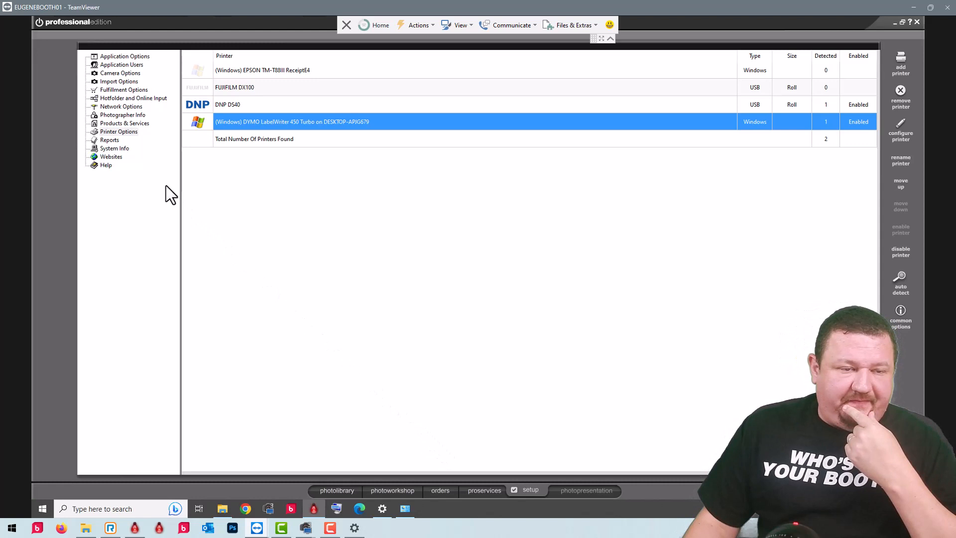
pyautogui.moveTo(339, 494)
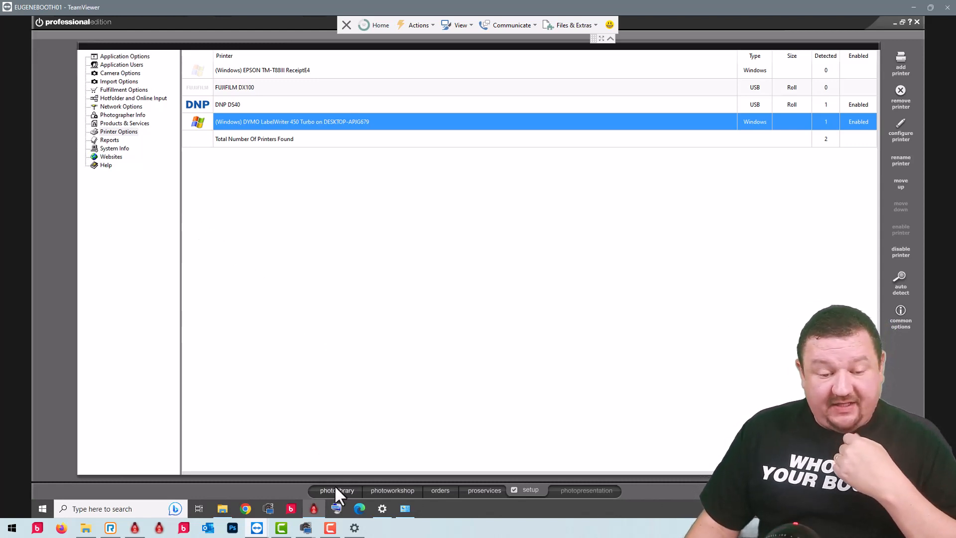
# Step: In the photo library, choose the 2 - Label Printer package for ordering
pyautogui.click(336, 490)
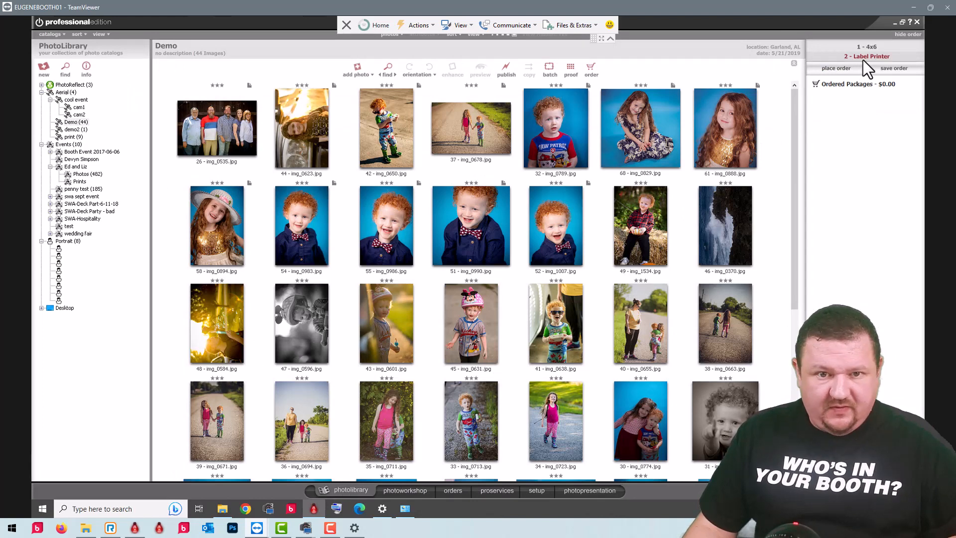
pyautogui.click(555, 128)
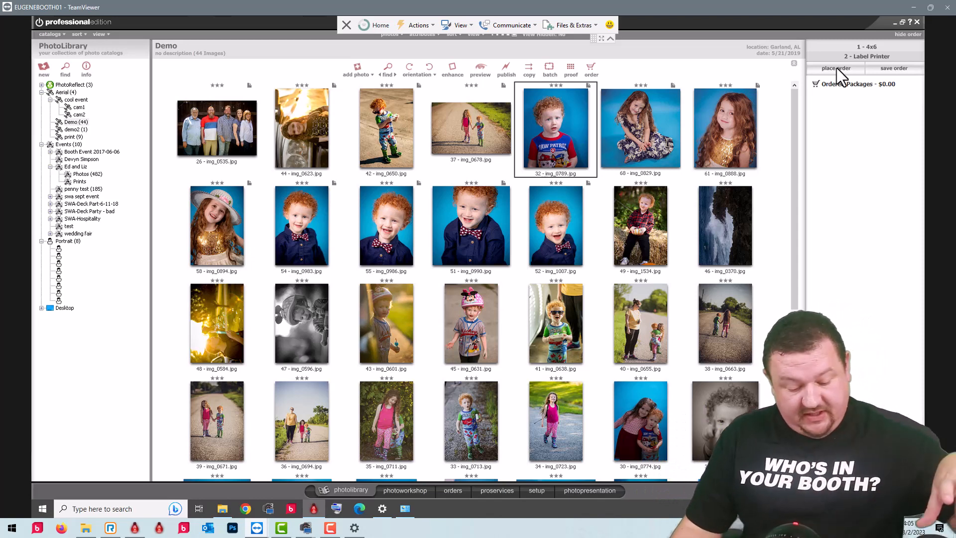
pyautogui.moveTo(815, 101)
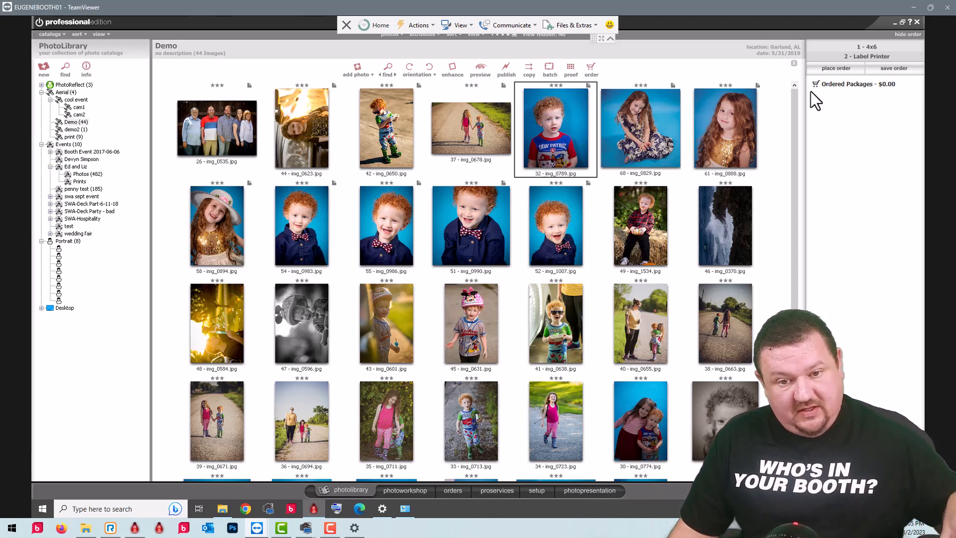
pyautogui.moveTo(813, 132)
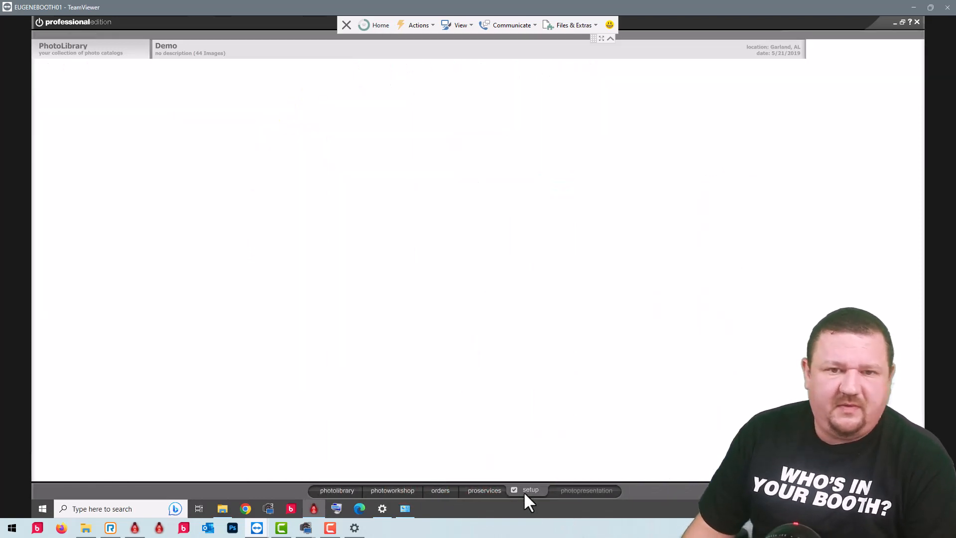
# Step: Set the DYMO printer's media rule to accept only prints with media 'label'
pyautogui.click(530, 489)
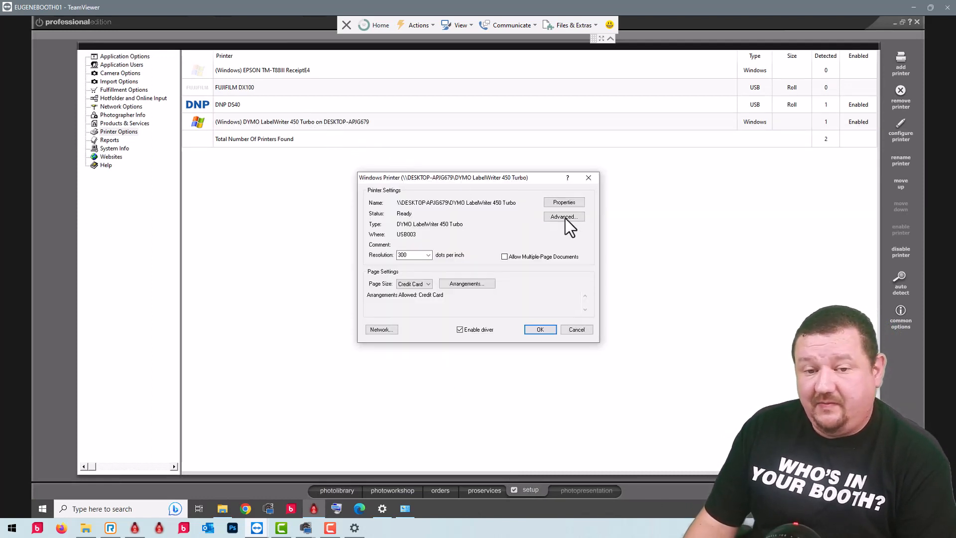
pyautogui.click(564, 217)
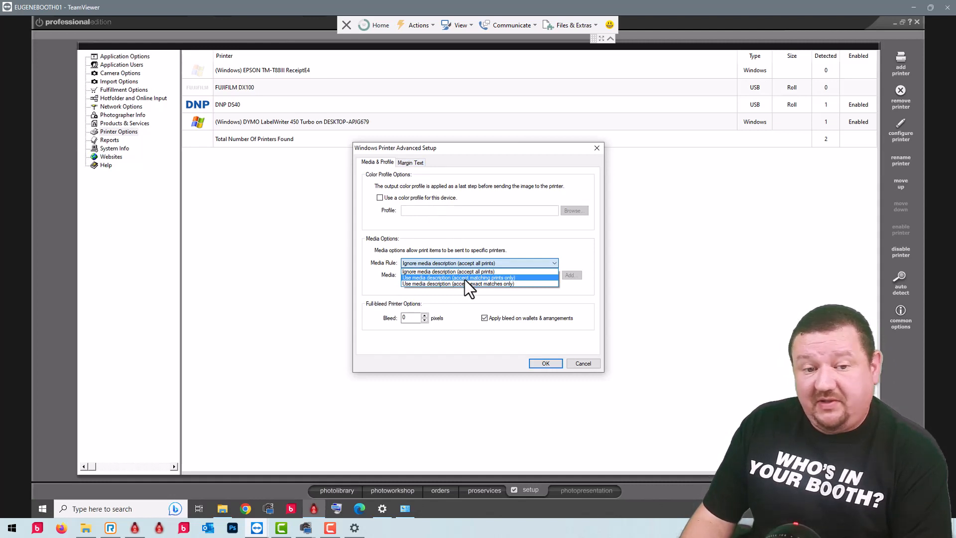
pyautogui.click(458, 278)
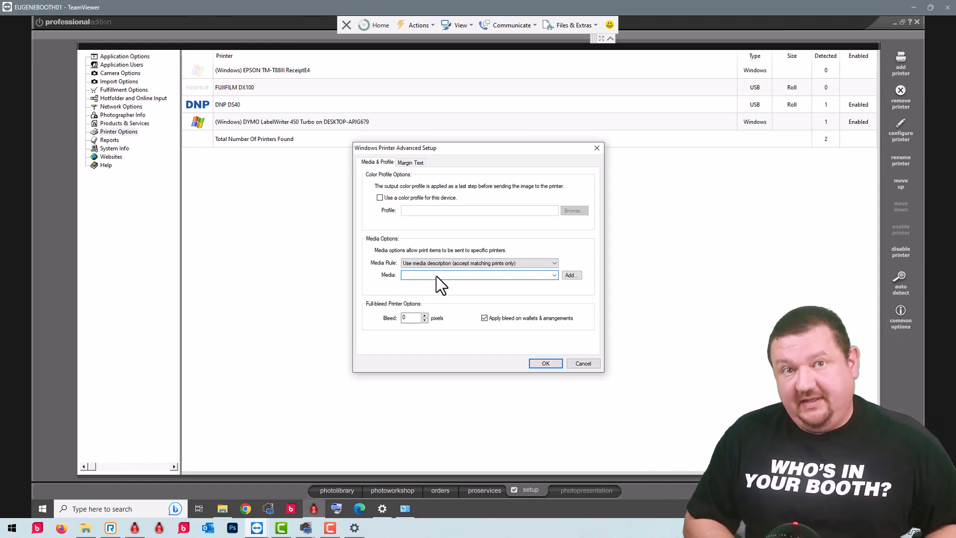
pyautogui.click(479, 275)
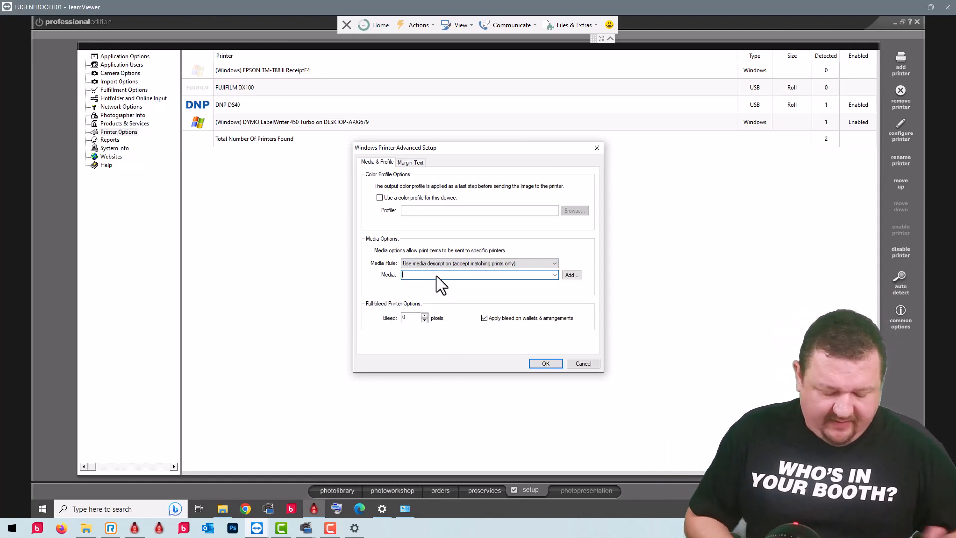
pyautogui.write('label')
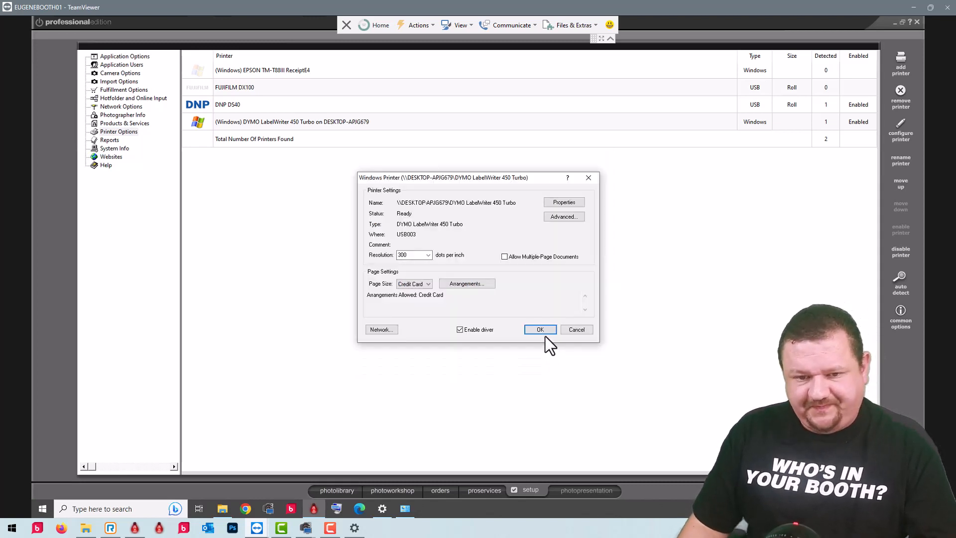
pyautogui.click(539, 329)
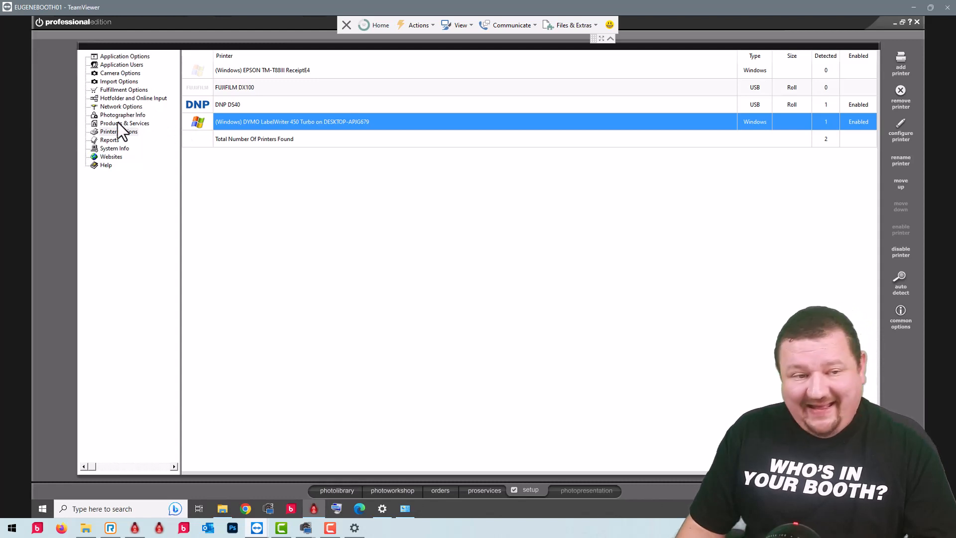
# Step: Assign the media 'label' to the package's Credit Card item and save it
pyautogui.click(124, 123)
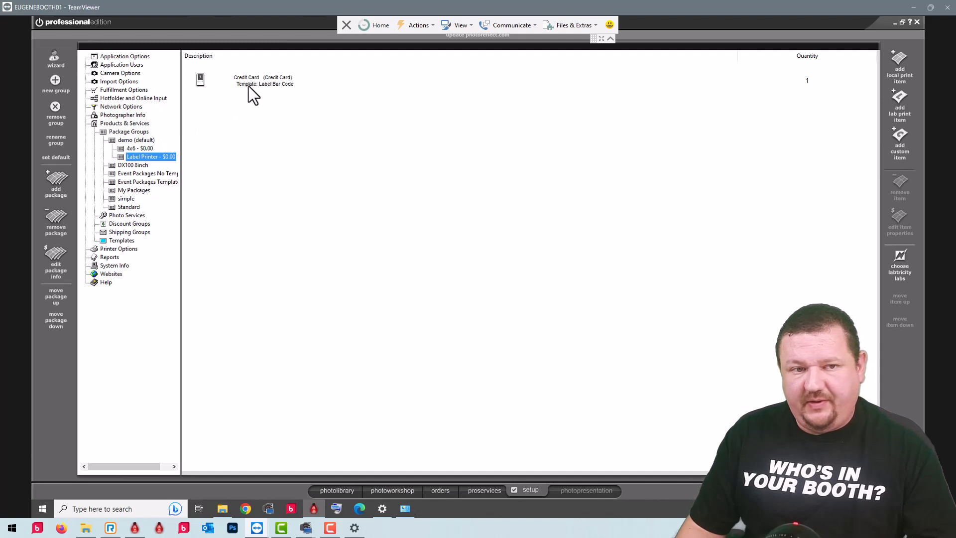
pyautogui.doubleClick(262, 79)
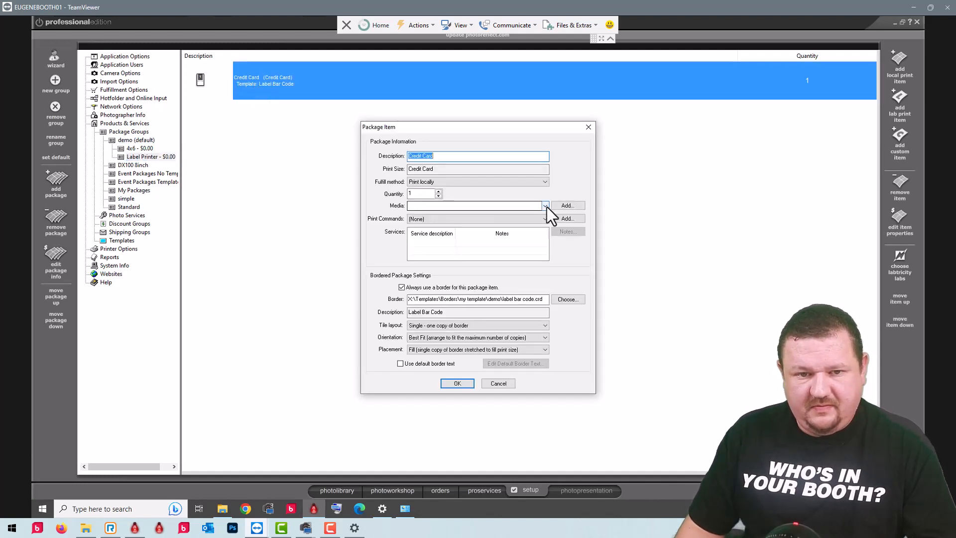
pyautogui.click(545, 206)
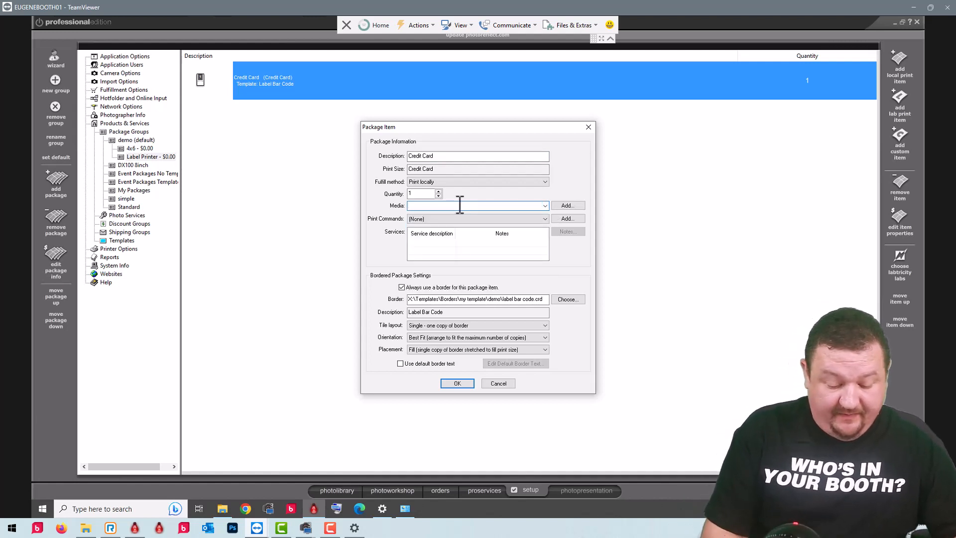
pyautogui.write('lav')
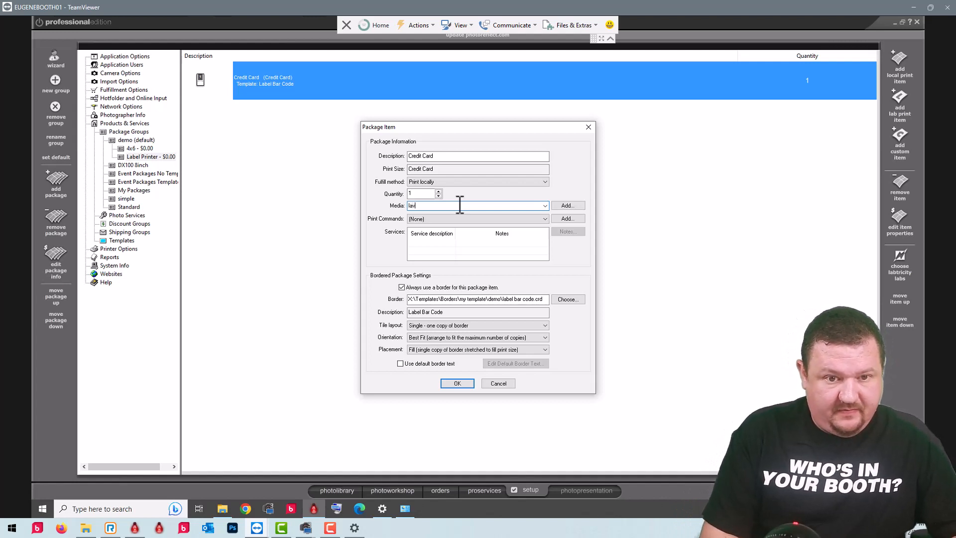
pyautogui.press('backspace')
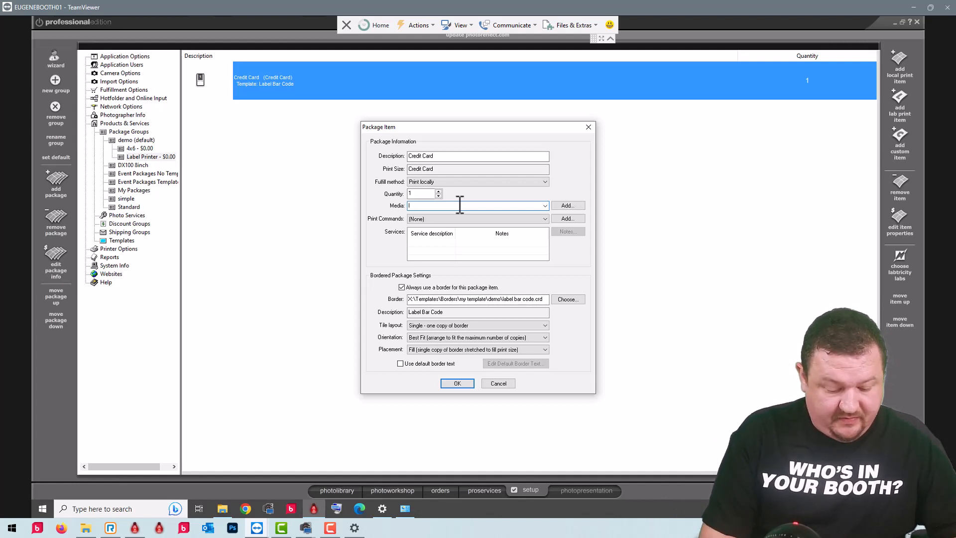
pyautogui.write('label')
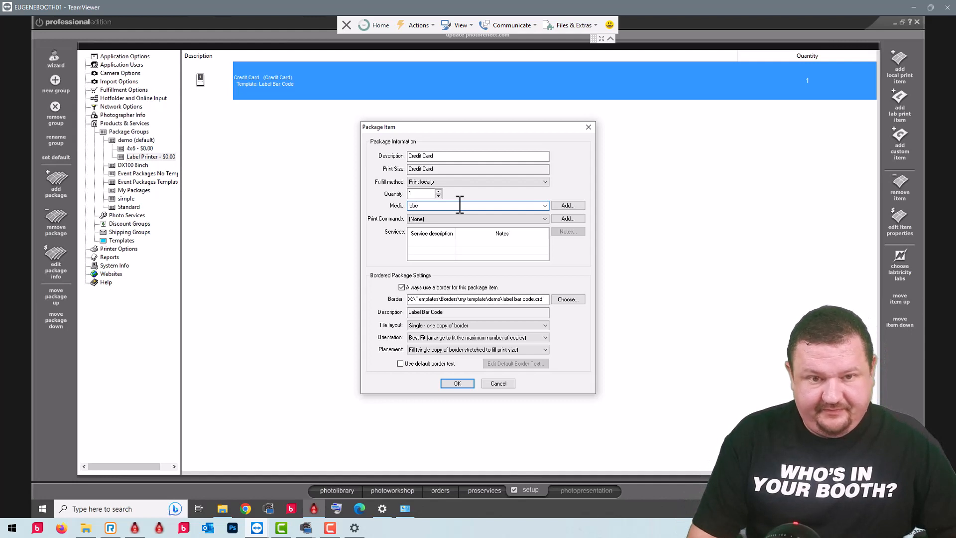
pyautogui.moveTo(697, 170)
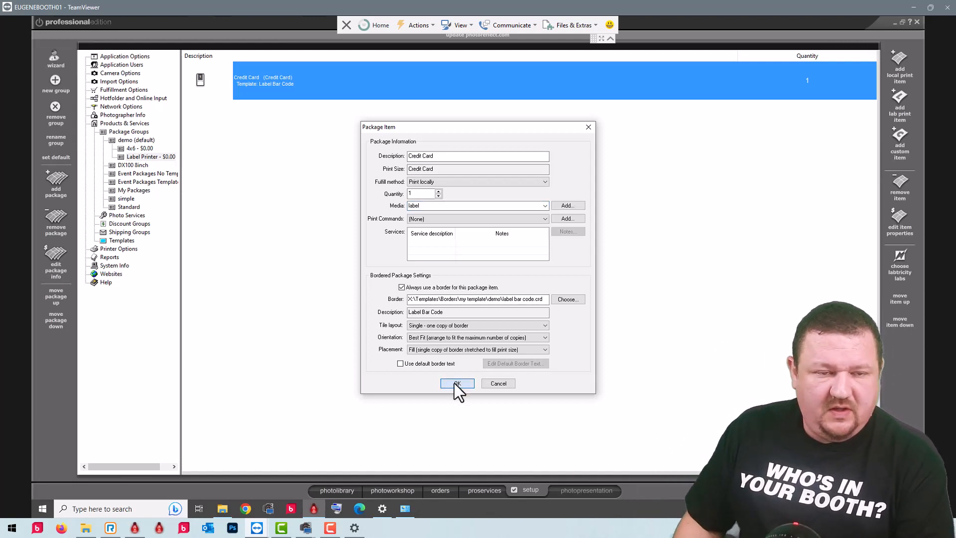
pyautogui.click(457, 383)
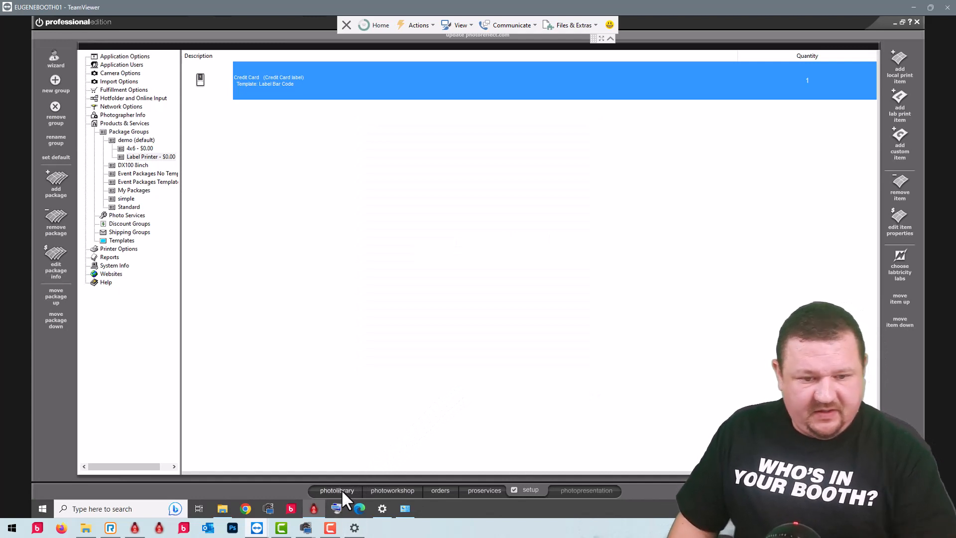
# Step: Return to the photo library and scroll through the Demo catalog
pyautogui.click(336, 490)
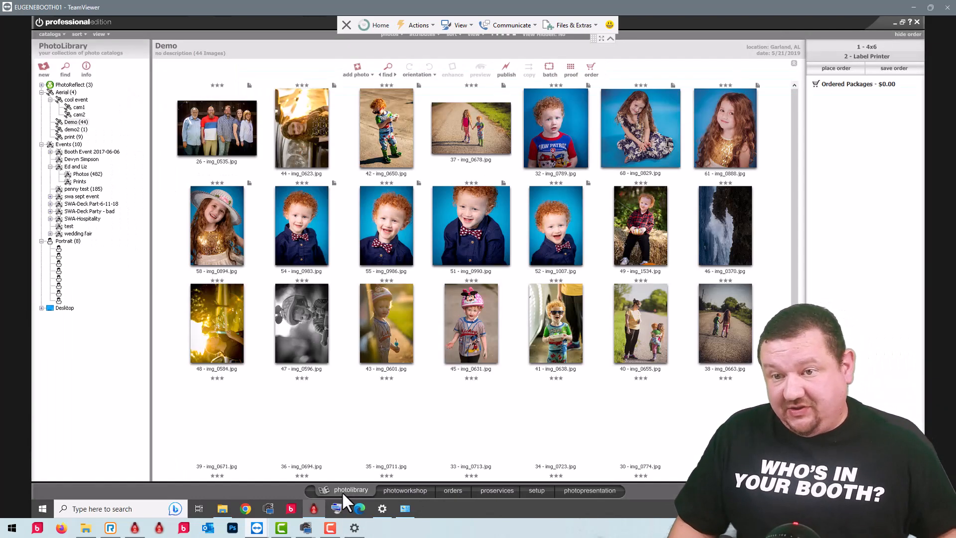
pyautogui.scroll(-3)
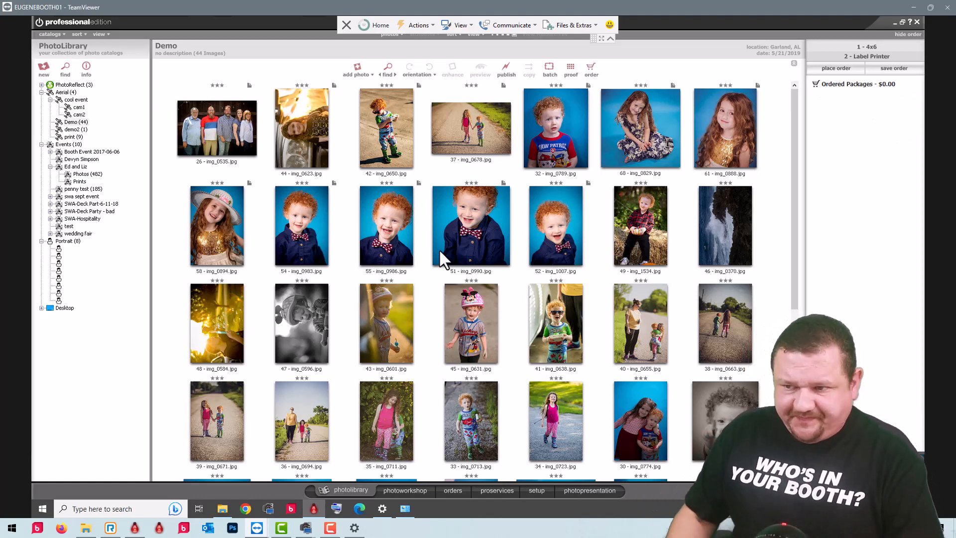
pyautogui.moveTo(551, 272)
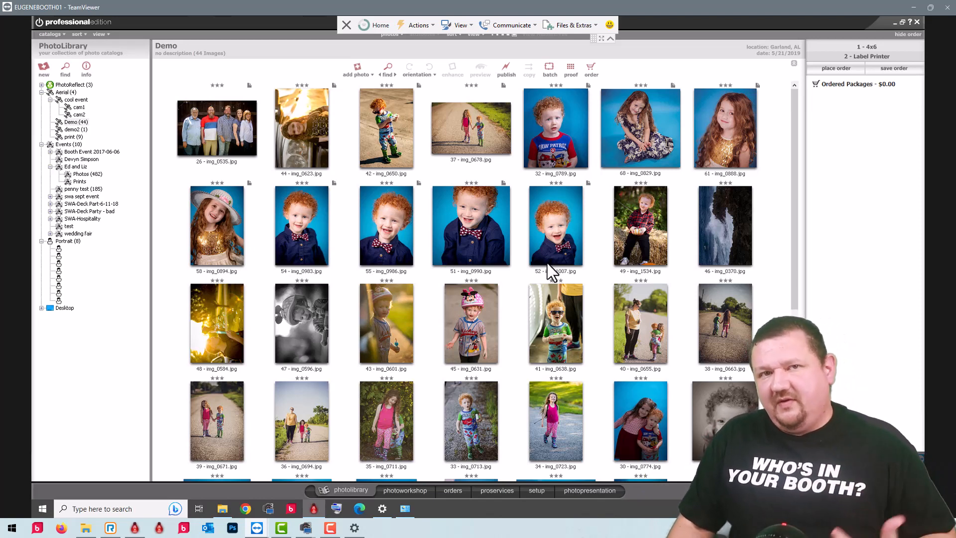